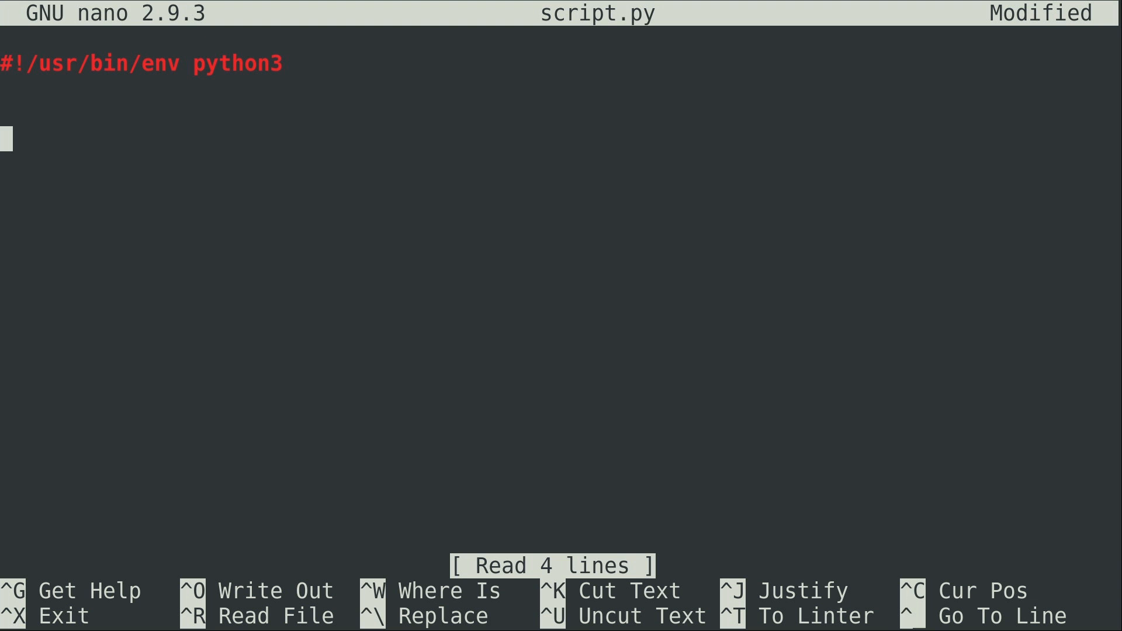
- Define heroes = ("The Batman", "Spider-Man", "The Joker", "Wonder Woman") on line 3 of script.py
{"action": "type", "text": "heroes ="}
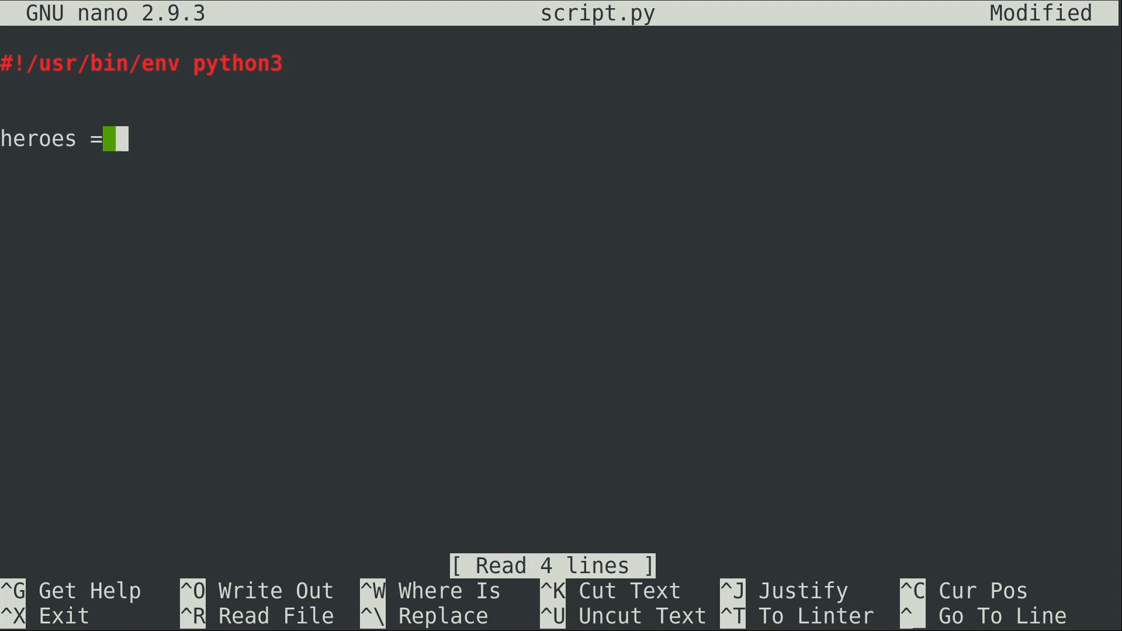
{"action": "type", "text": "()"}
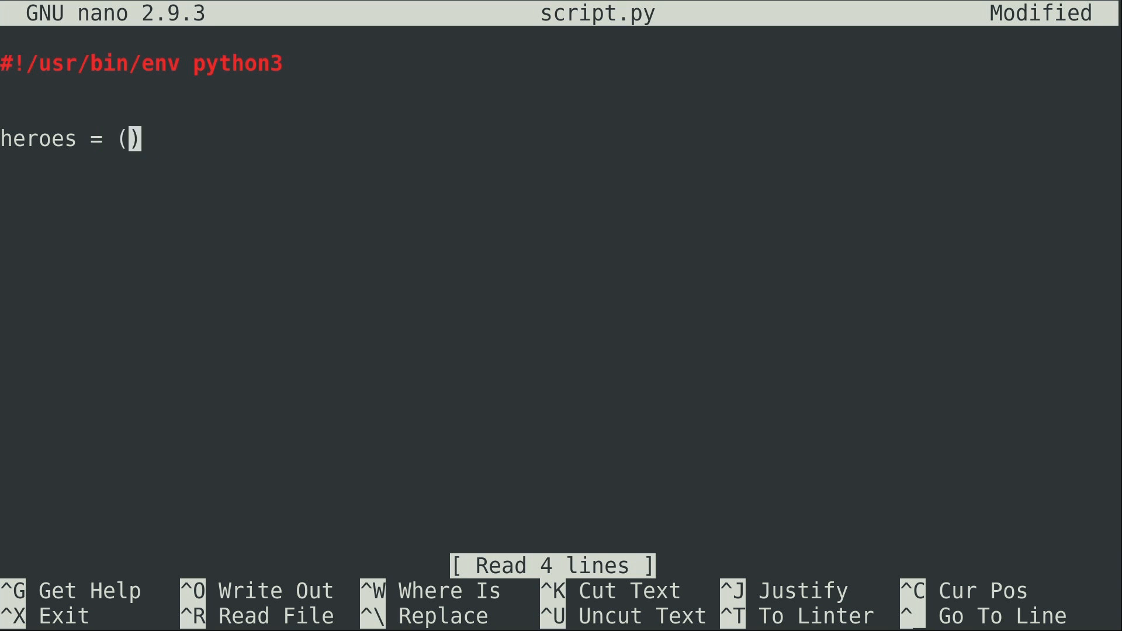
{"action": "type", "text": "\"The Batman\","}
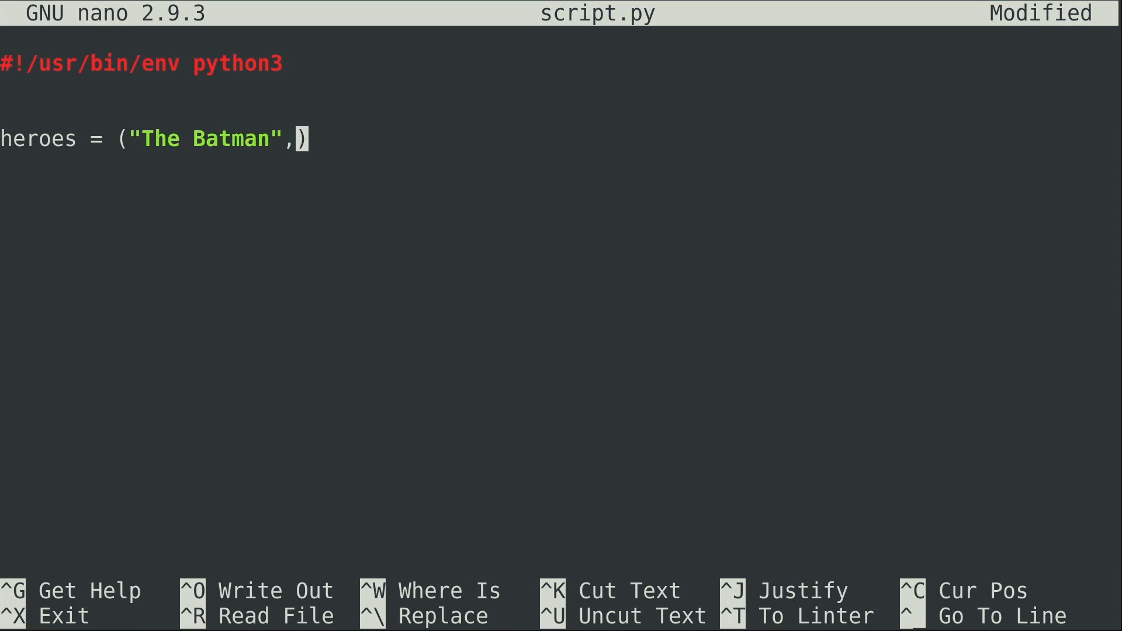
{"action": "type", "text": "\"Spider-Man\""}
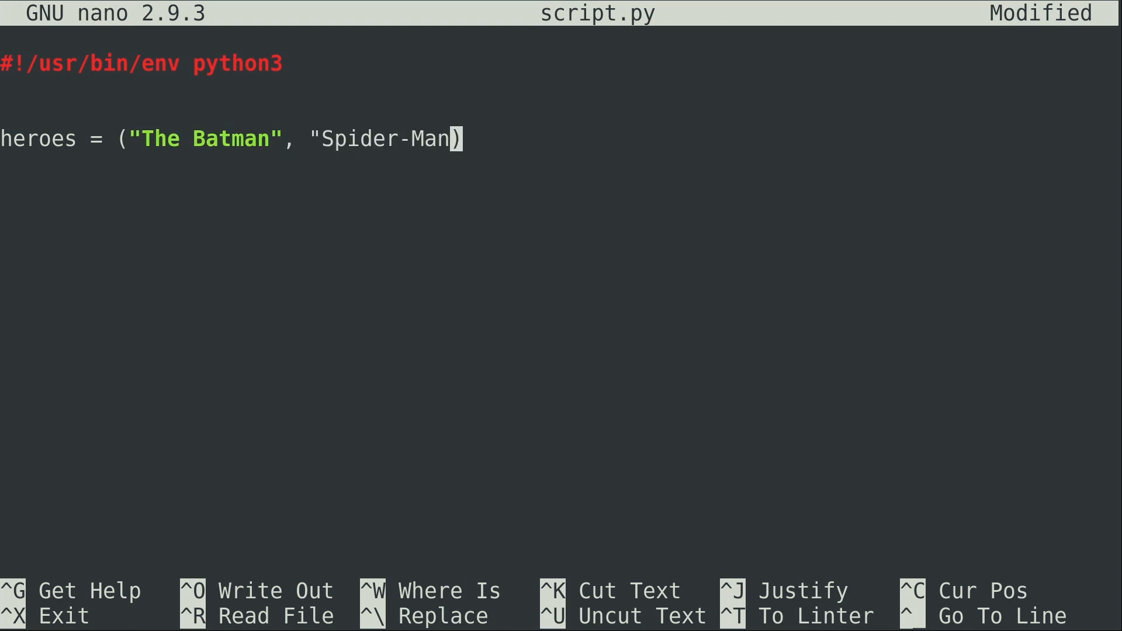
{"action": "type", "text": ", \"The Joker"}
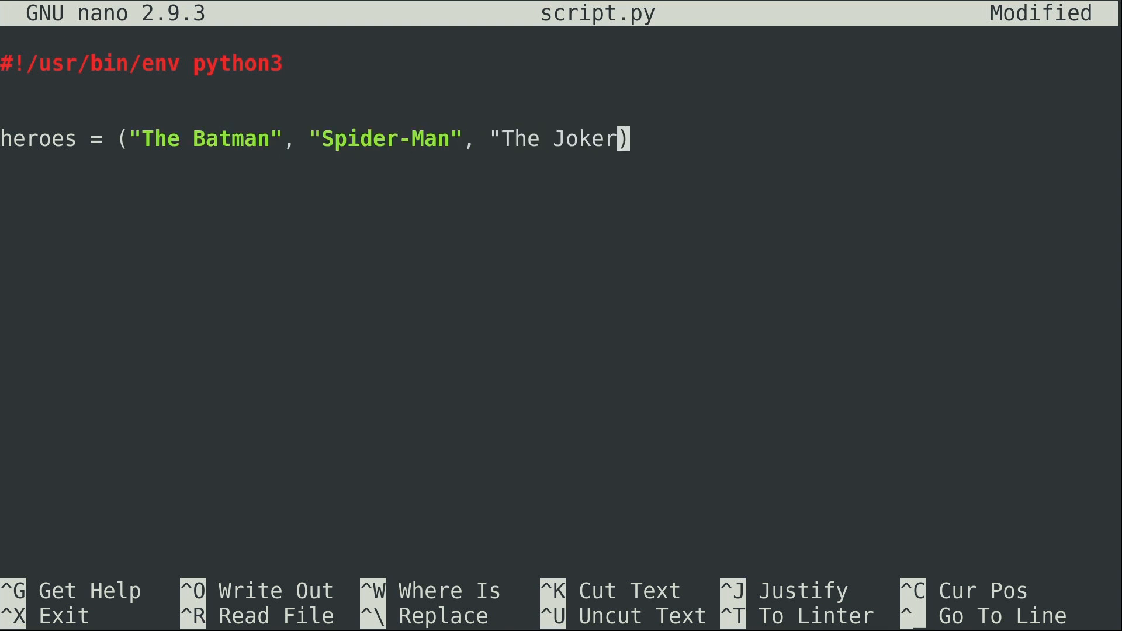
{"action": "type", "text": ", \"Wonder Woman\""}
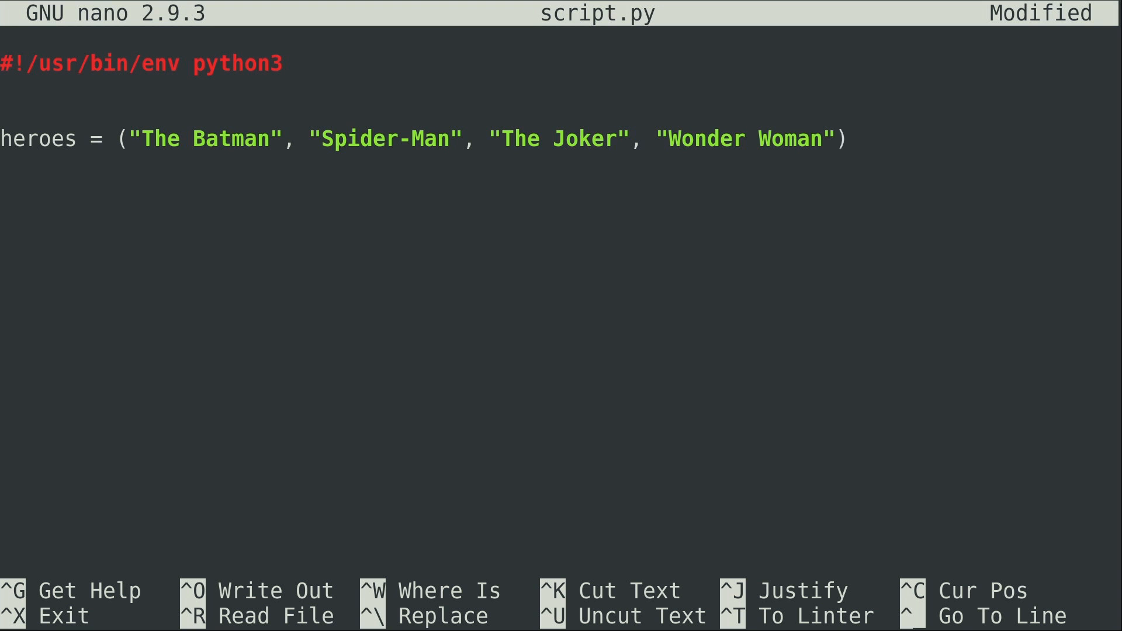
- Add type(heroes) and print(heroes) lines after the tuple definition
{"action": "key", "text": "End"}
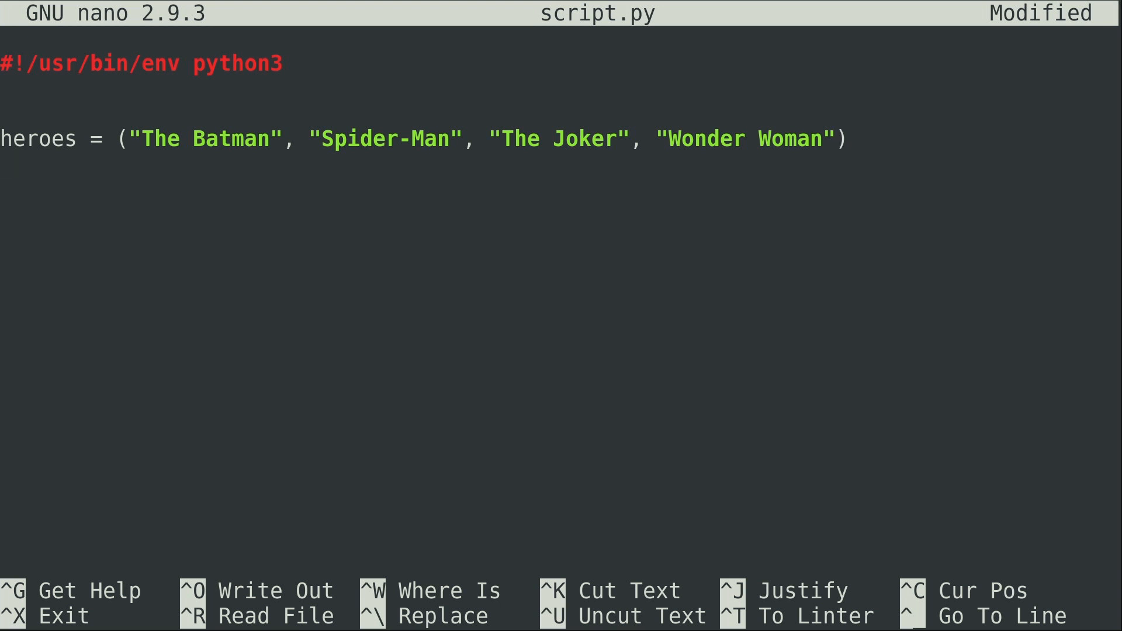
{"action": "type", "text": "type(heroes"}
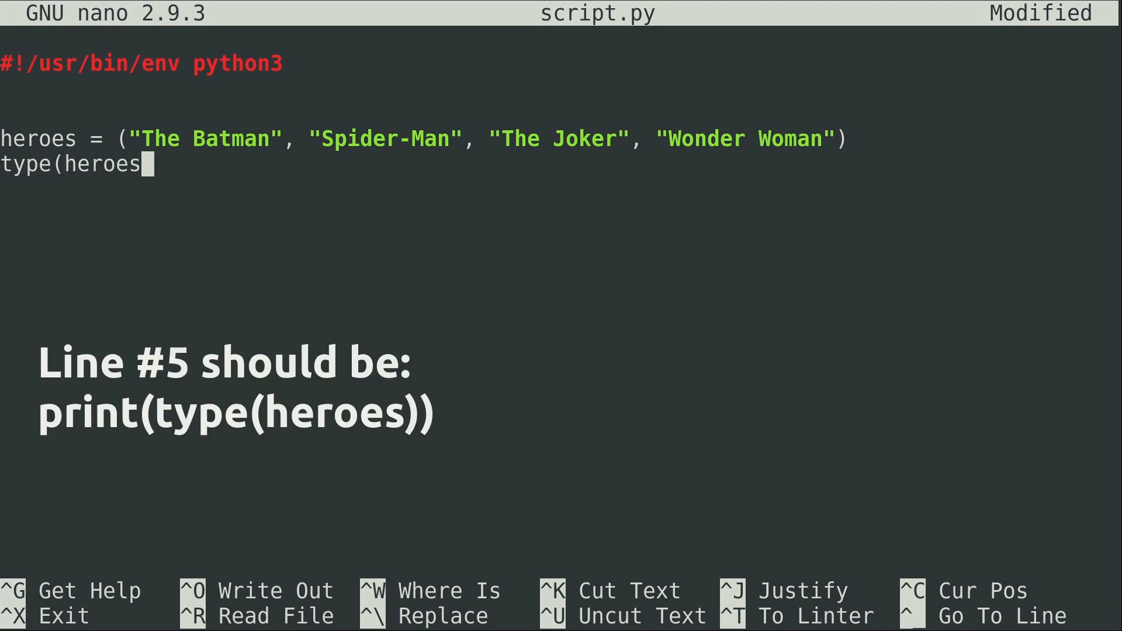
{"action": "type", "text": ")"}
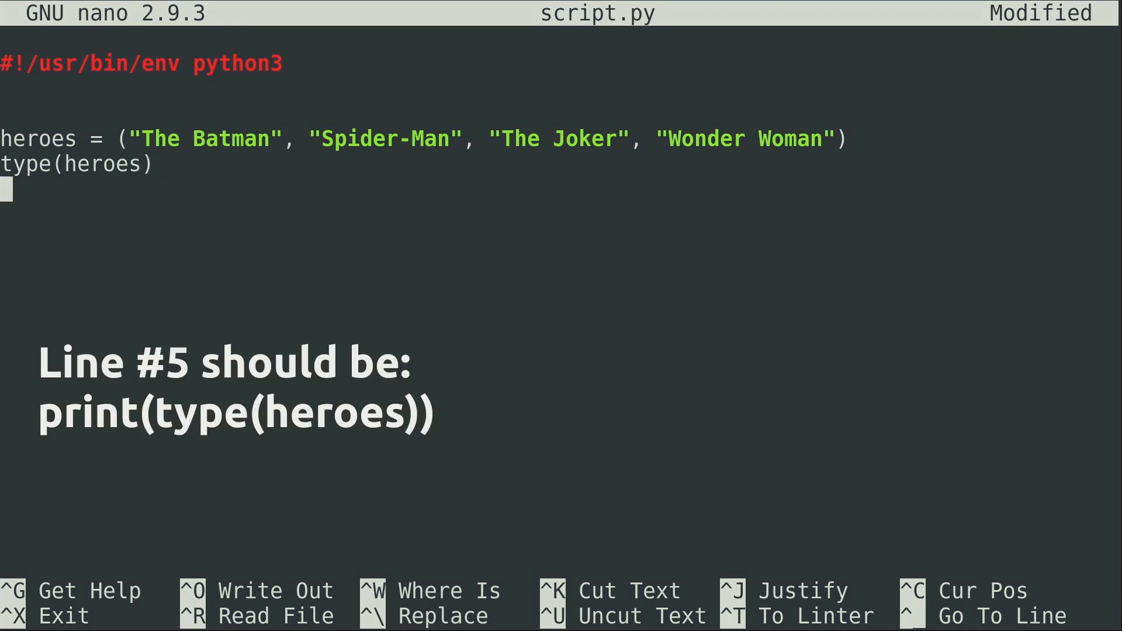
{"action": "type", "text": "print(h"}
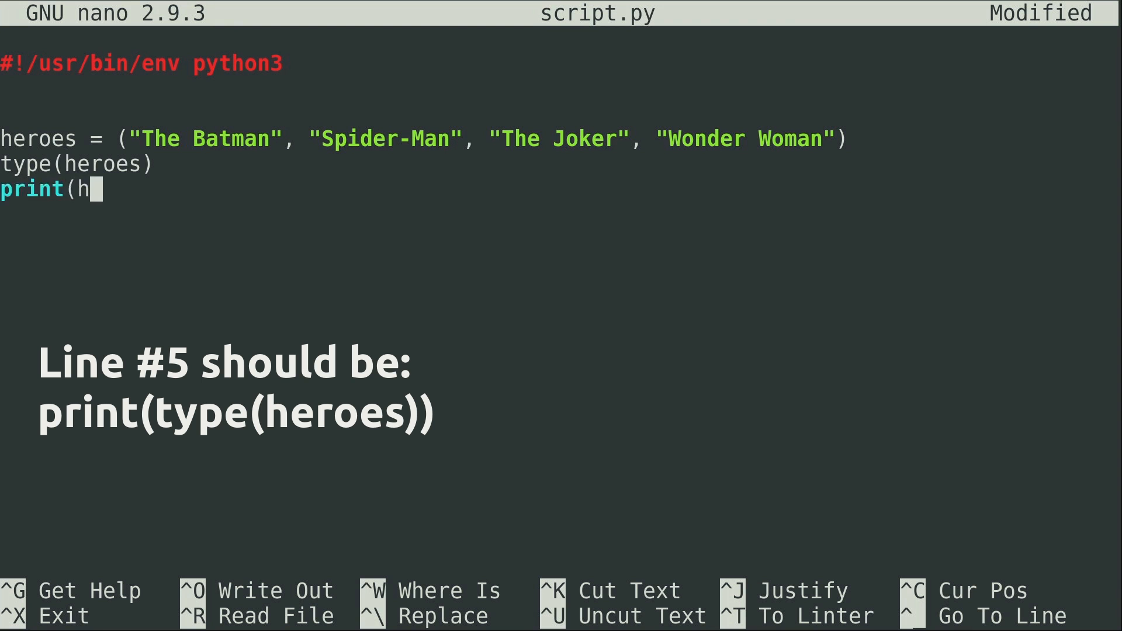
{"action": "type", "text": "eroes)"}
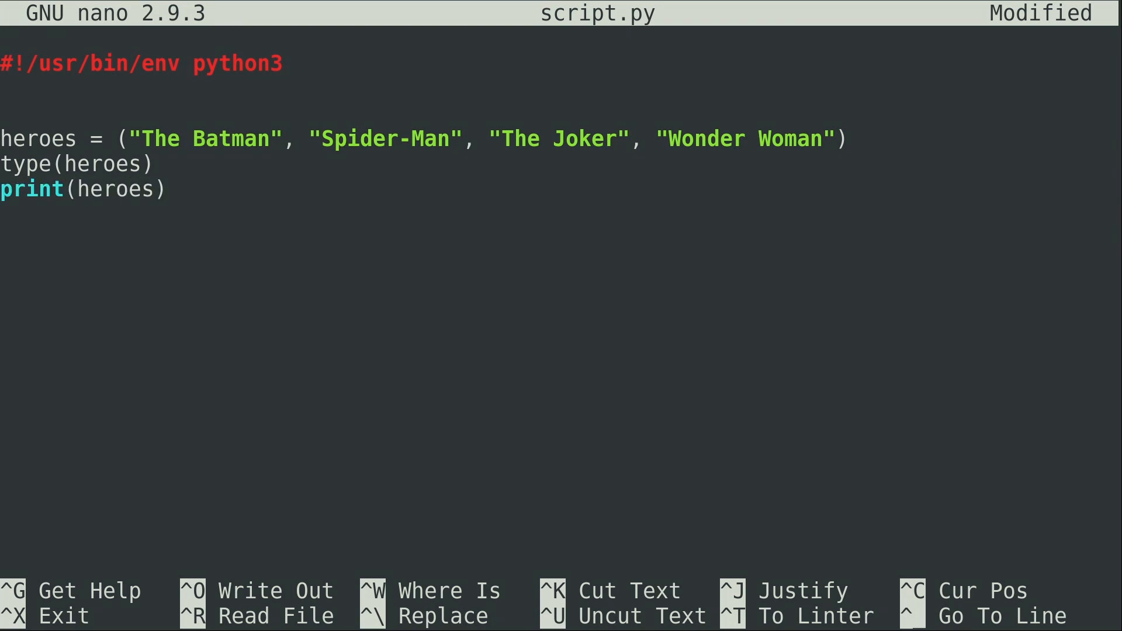
- Suspend nano, run ./script.py to print the four-hero tuple, then return with fg
{"action": "key", "text": "ctrl+z"}
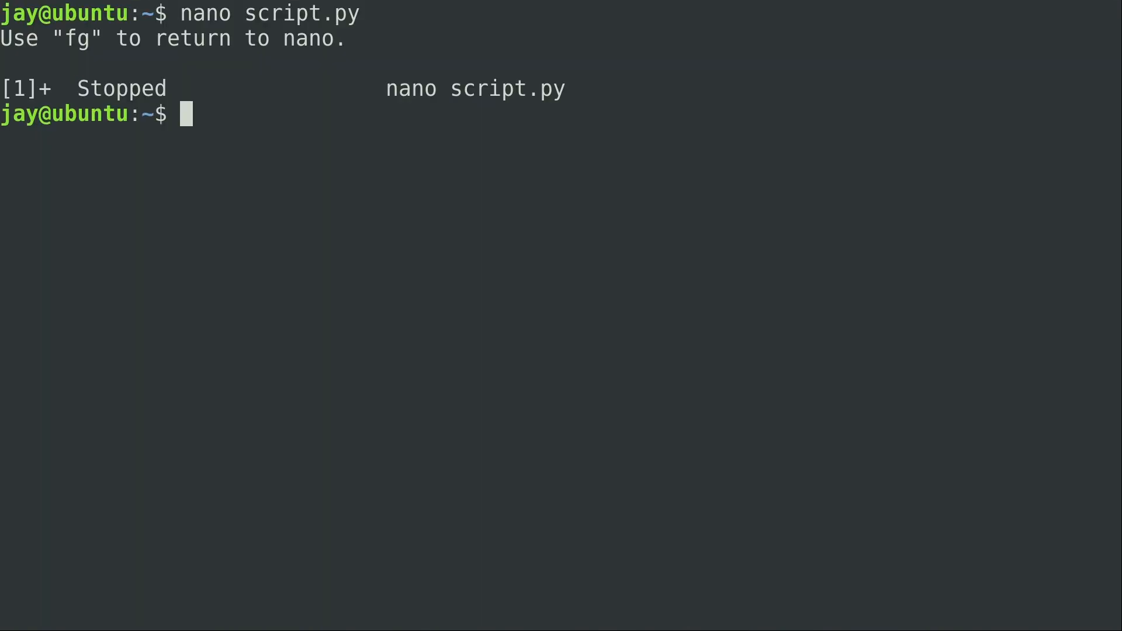
{"action": "type", "text": "./"}
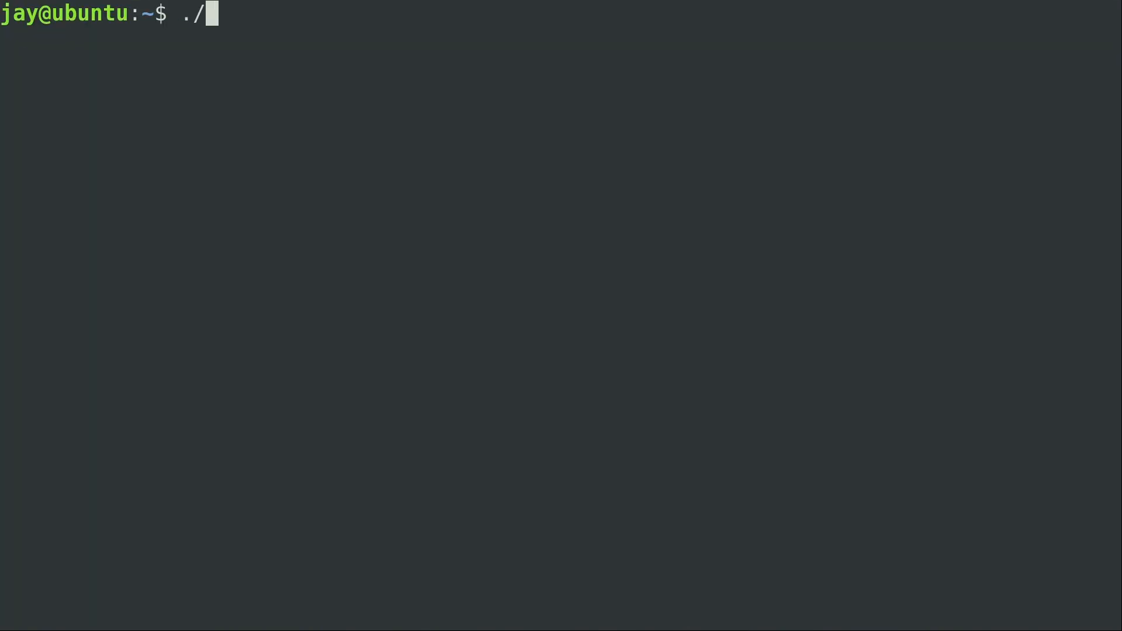
{"action": "type", "text": "script.py"}
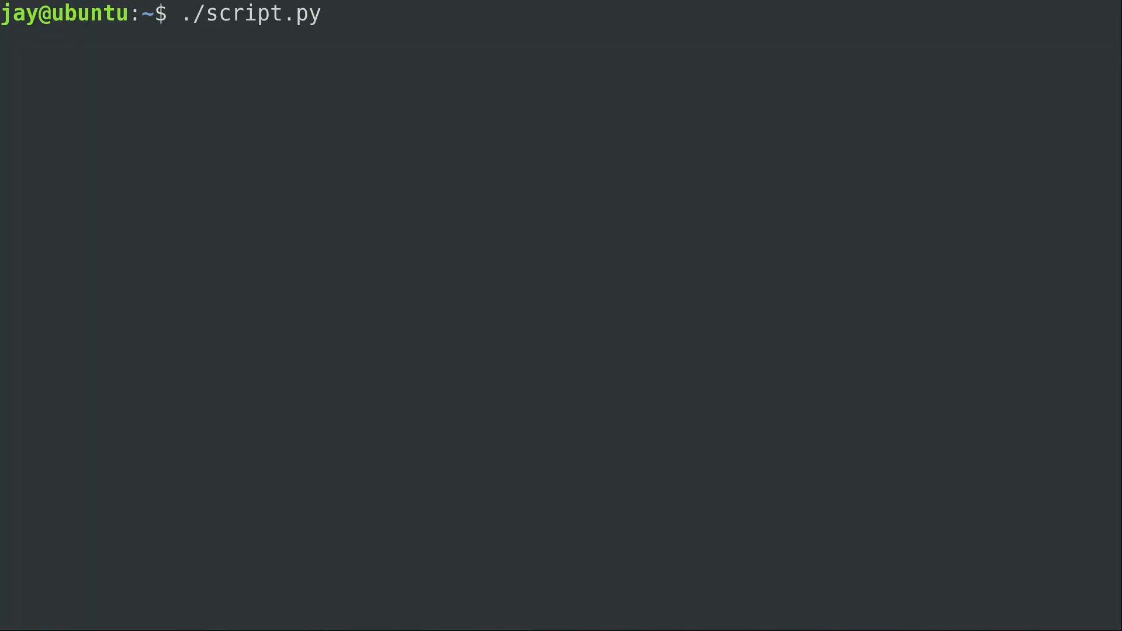
{"action": "key", "text": "Return"}
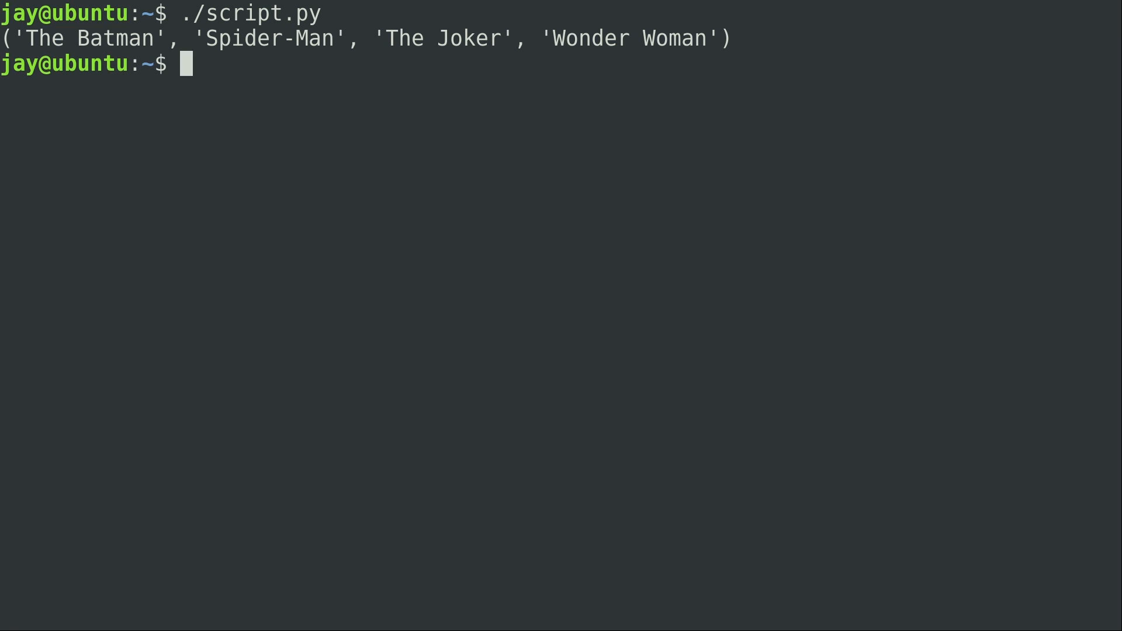
{"action": "type", "text": "fg"}
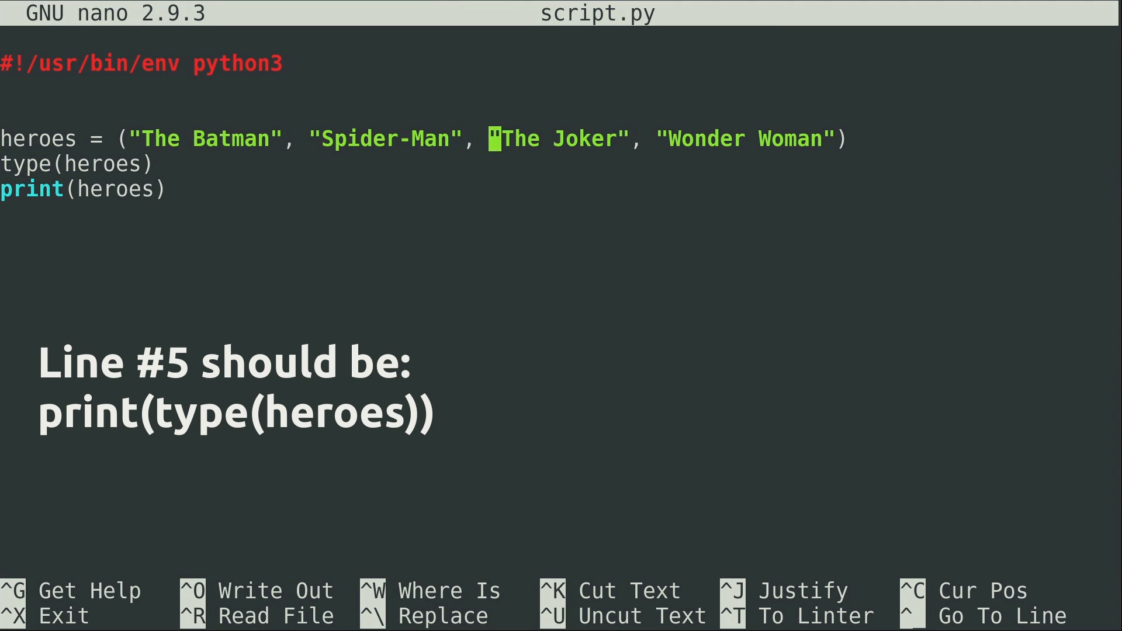
{"action": "key", "text": "Right"}
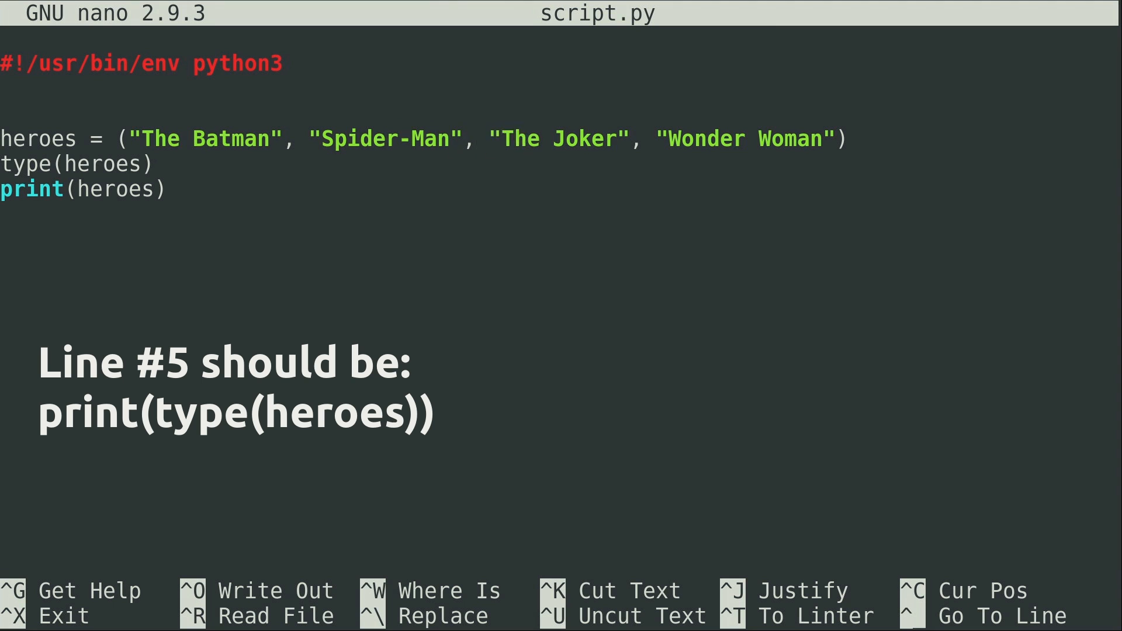
{"action": "left_click", "coordinate": [521, 138]}
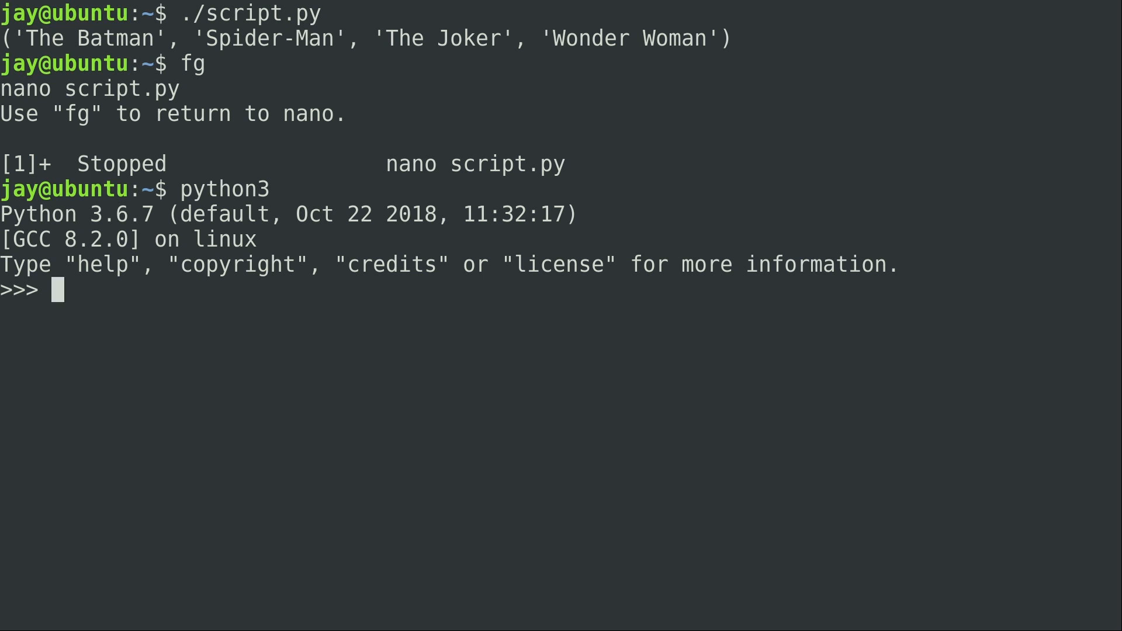
- Define the four-hero tuple in the Python3 shell, check its type and print it
{"action": "type", "text": "heroes = (\"The Batman\", \"Spider-Man\", \"The Joker\", \"Wonder Woman\")"}
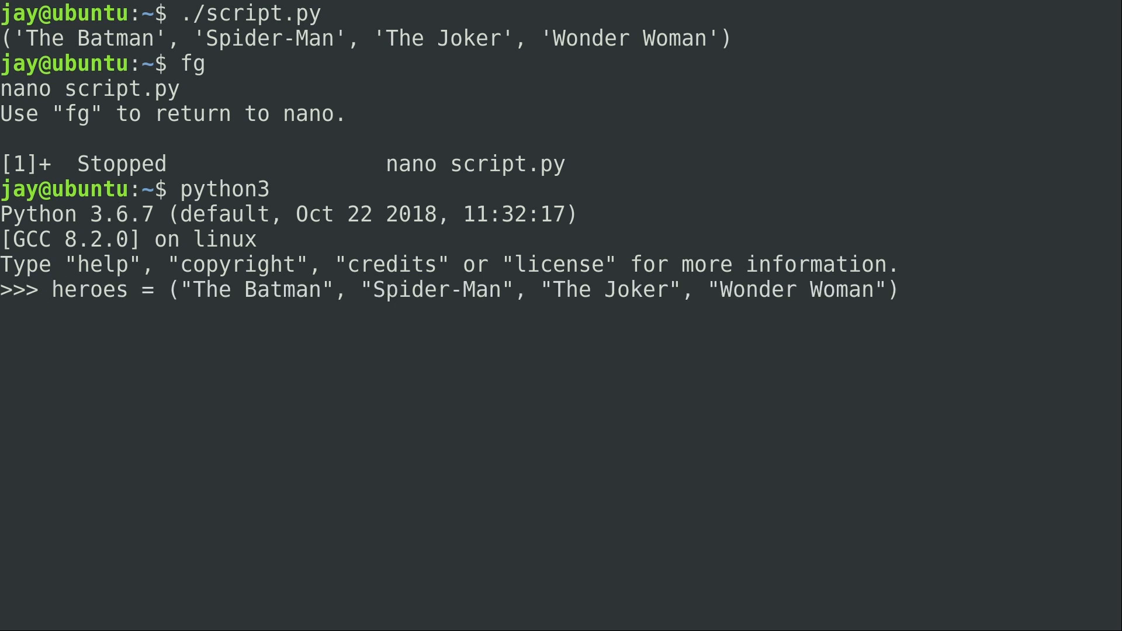
{"action": "type", "text": "ty"}
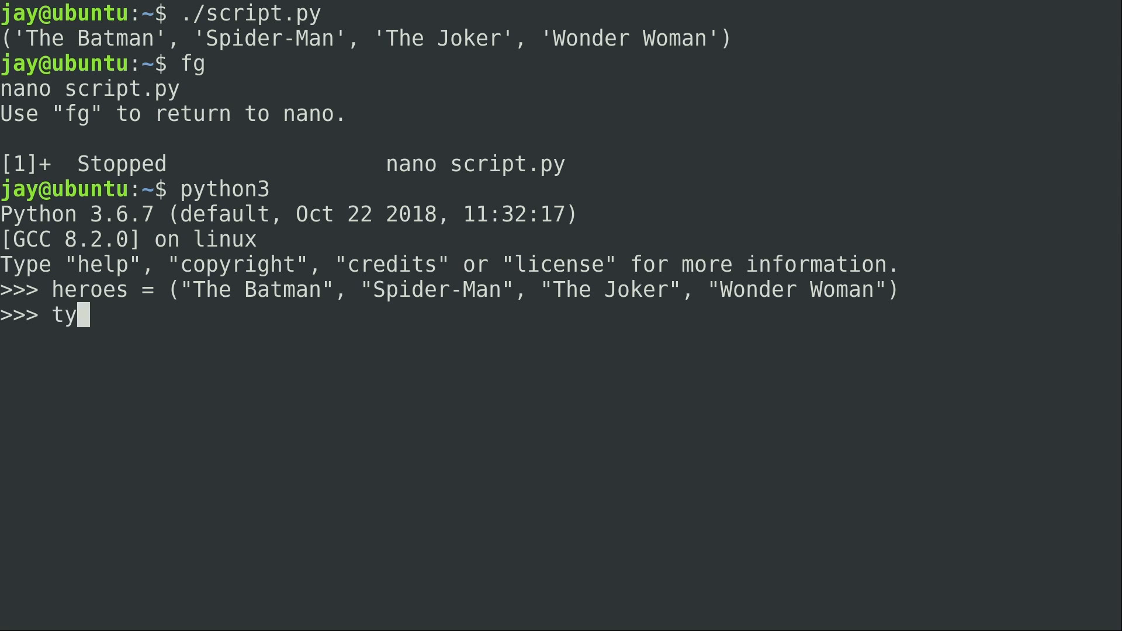
{"action": "key", "text": "Return"}
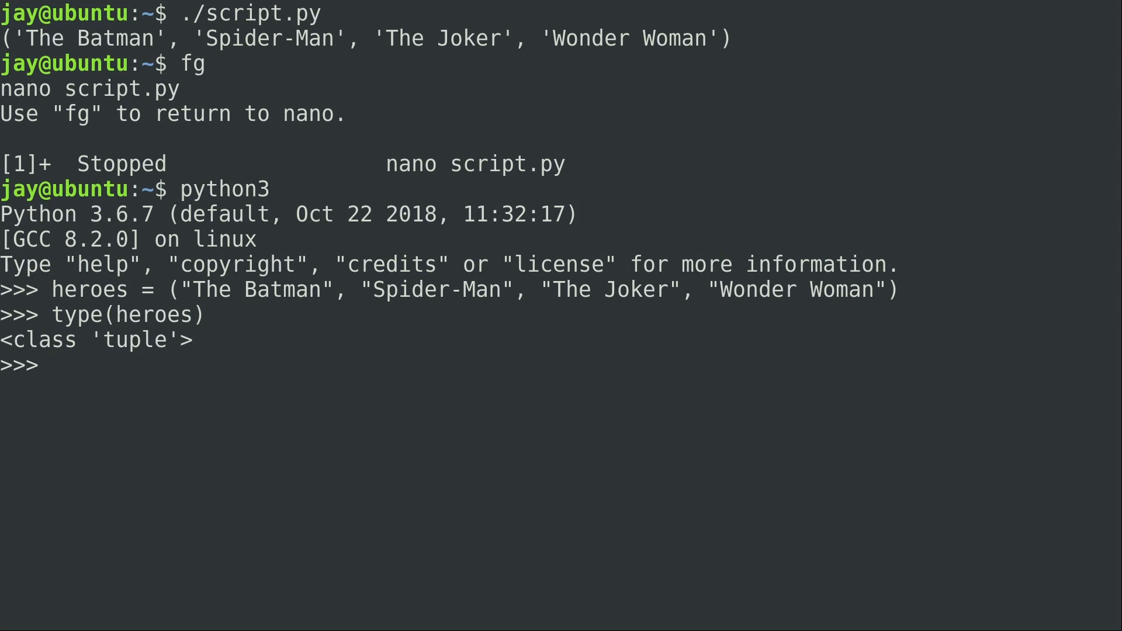
{"action": "type", "text": "print(heroes"}
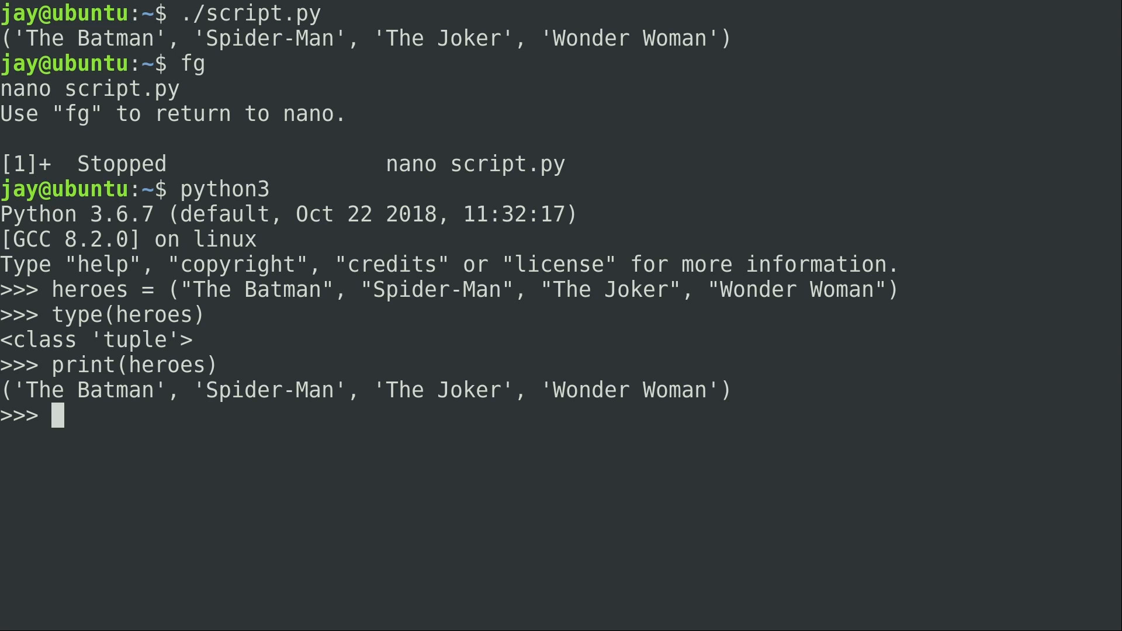
- Run heroes[2] = "Thor" and get the TypeError that tuples don't support item assignment
{"action": "type", "text": "heroes"}
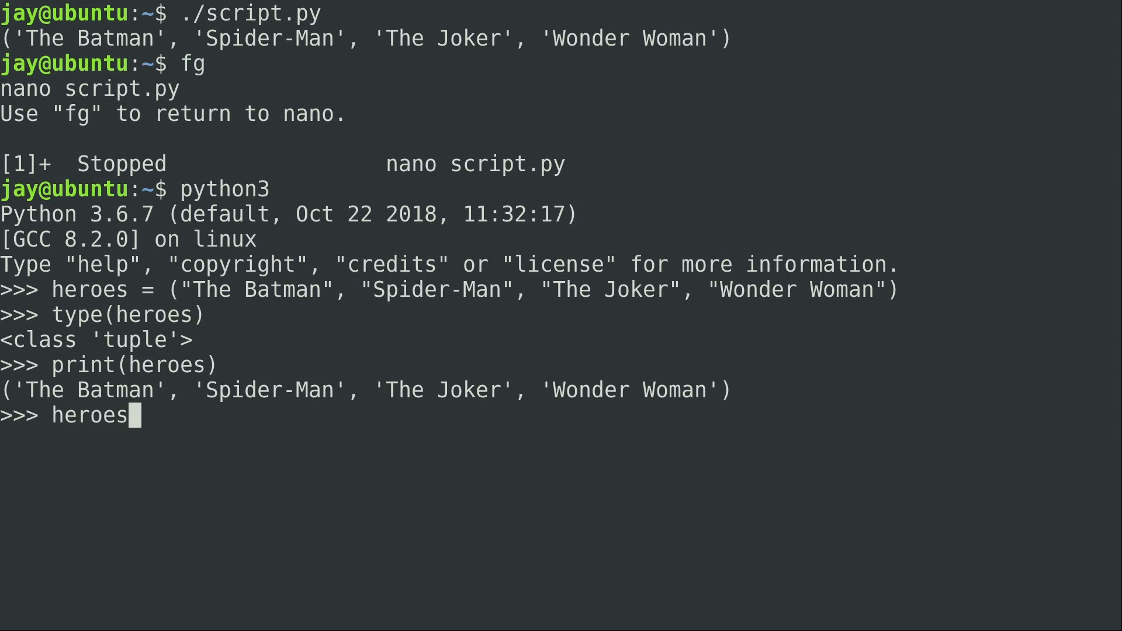
{"action": "type", "text": "[2"}
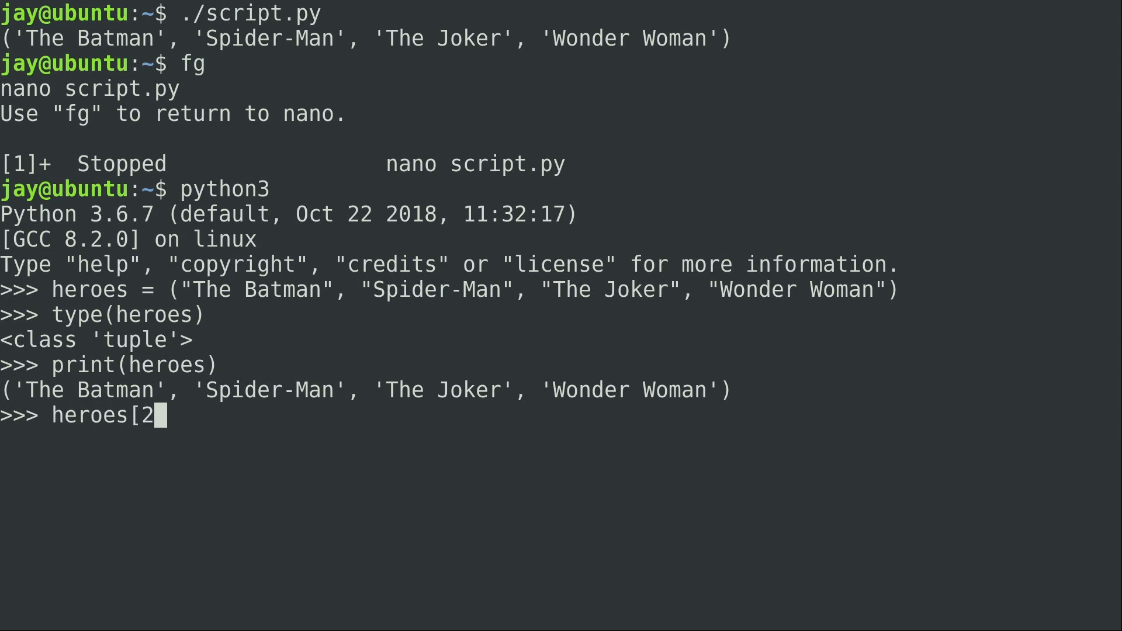
{"action": "type", "text": "] = \""}
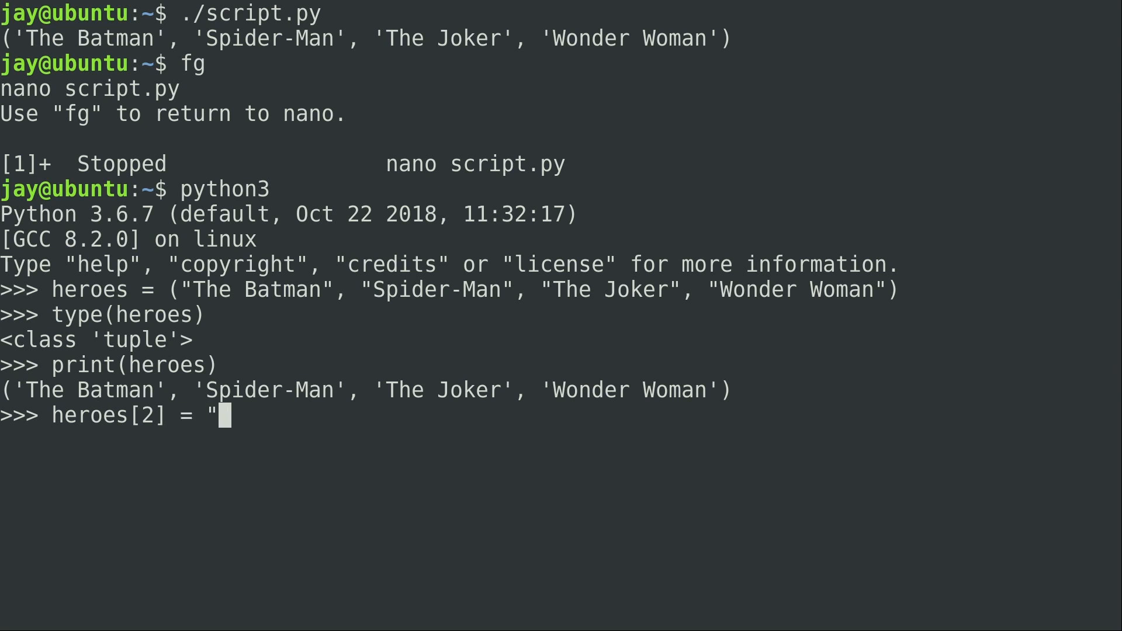
{"action": "type", "text": "Thor\""}
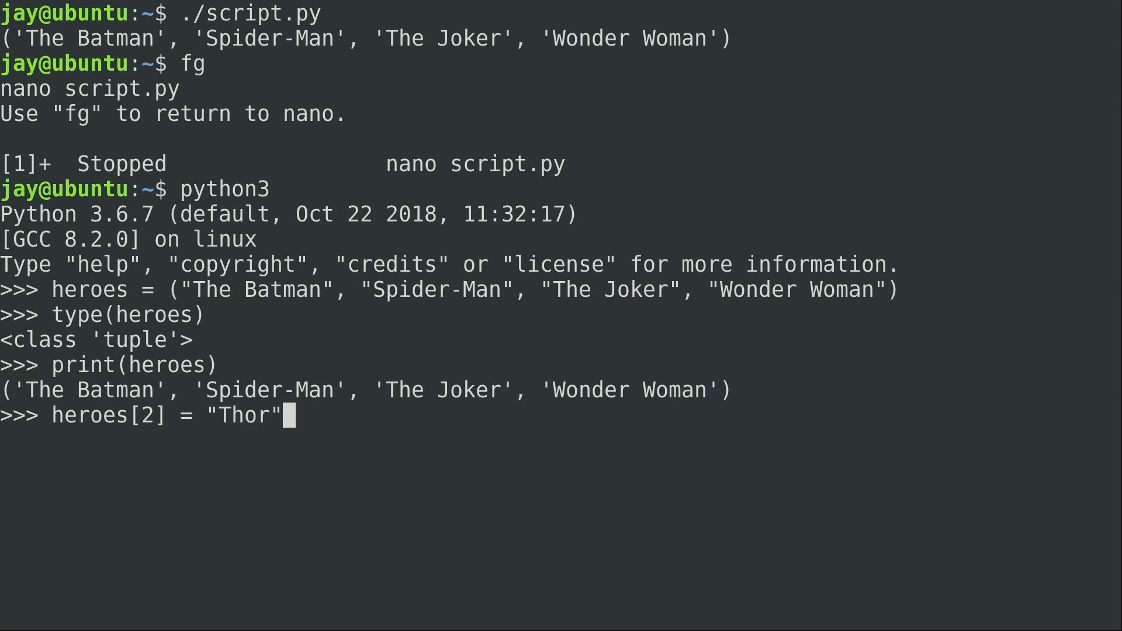
{"action": "key", "text": "Return"}
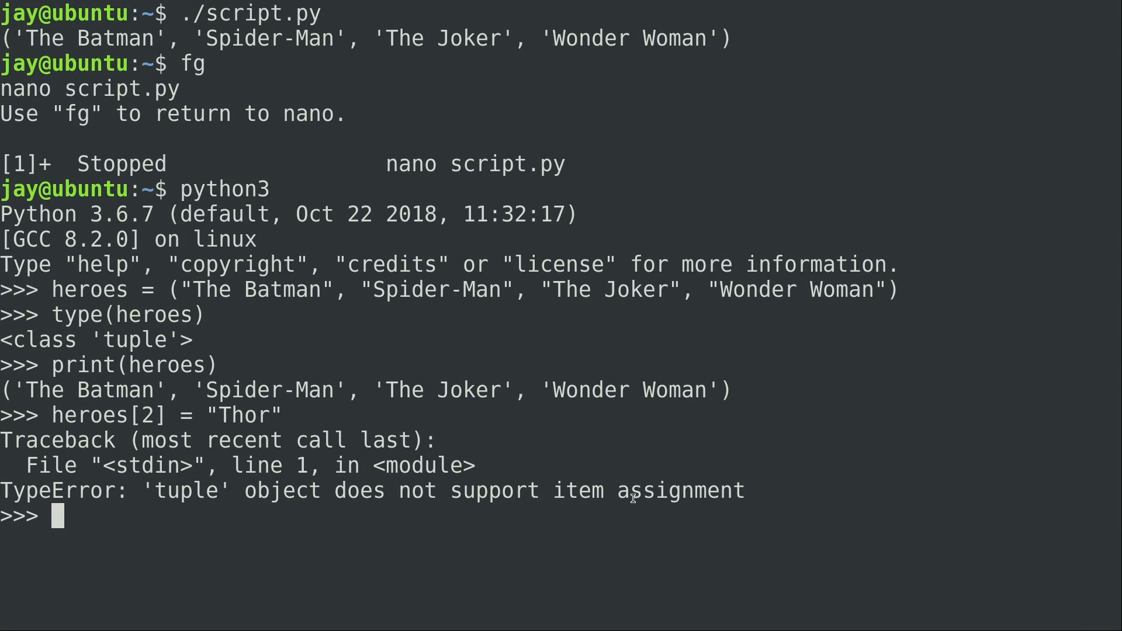
- Delete heroes with del and confirm type(heroes) reports it as not defined
{"action": "type", "text": "del"}
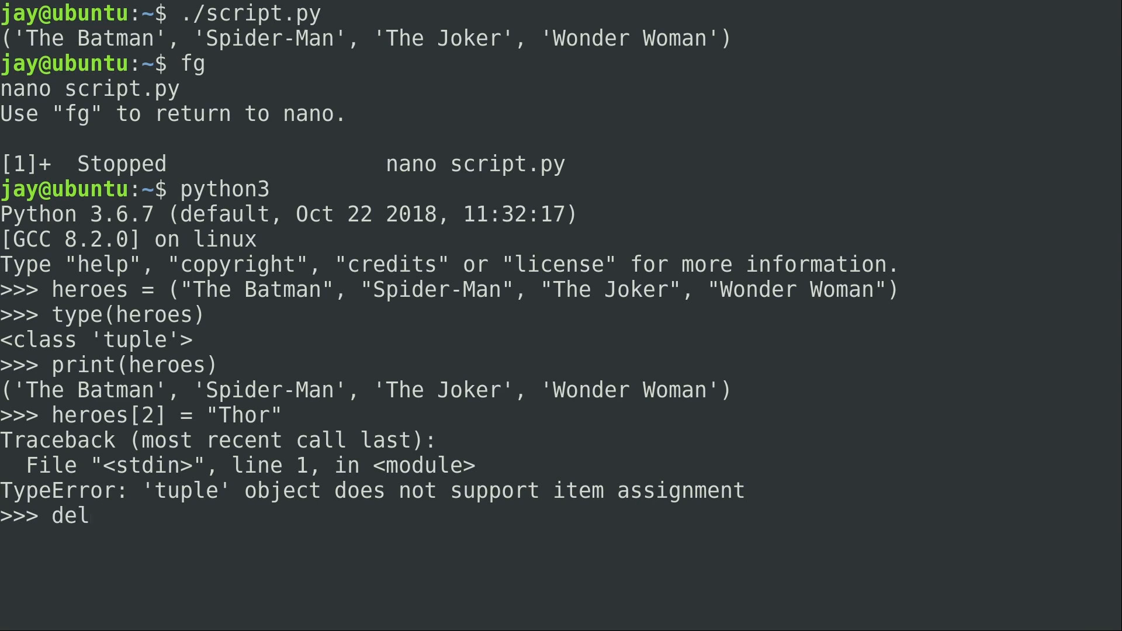
{"action": "type", "text": "her"}
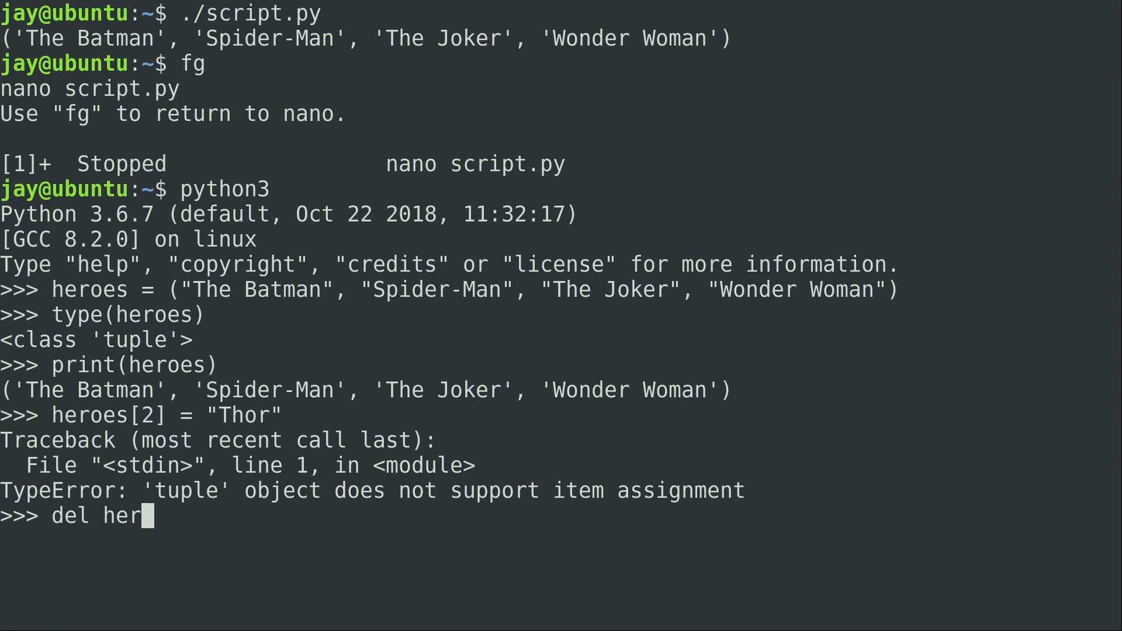
{"action": "key", "text": "Return"}
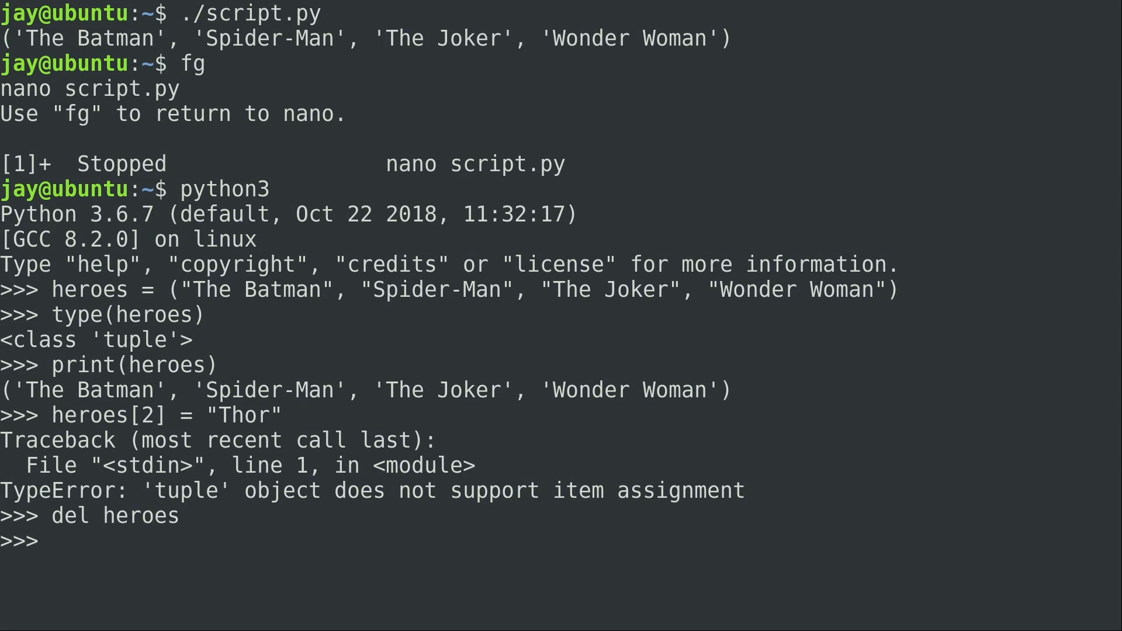
{"action": "type", "text": "type(hero"}
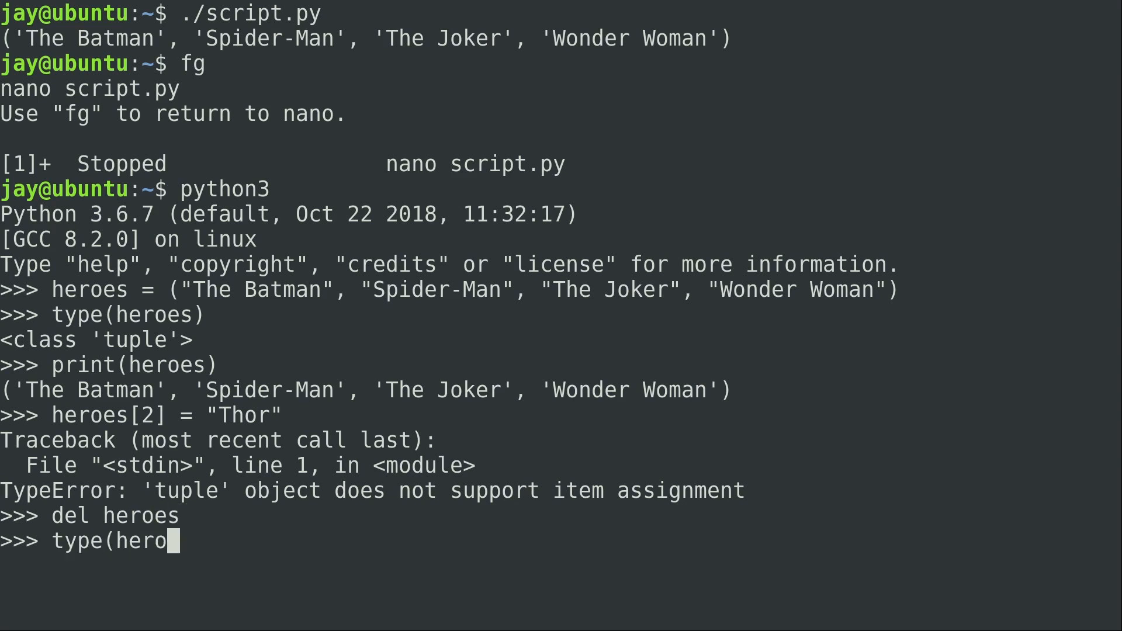
{"action": "key", "text": "Return"}
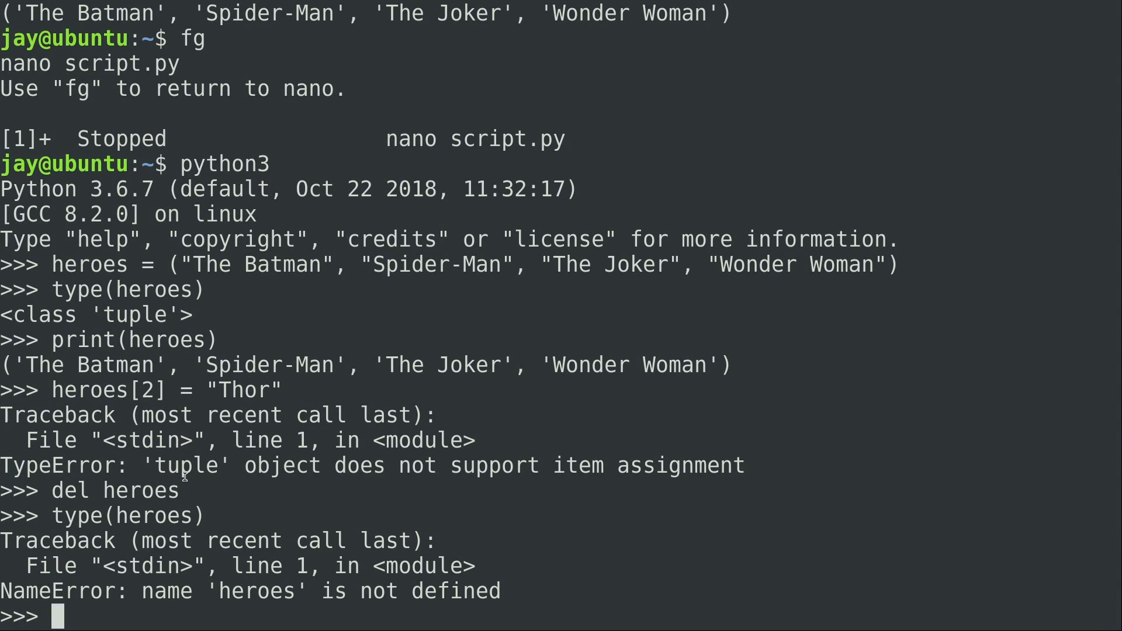
- Recreate heroes as a tuple with Thor in place of The Joker and print it
{"action": "type", "text": "heroes[2] = \"Thor\""}
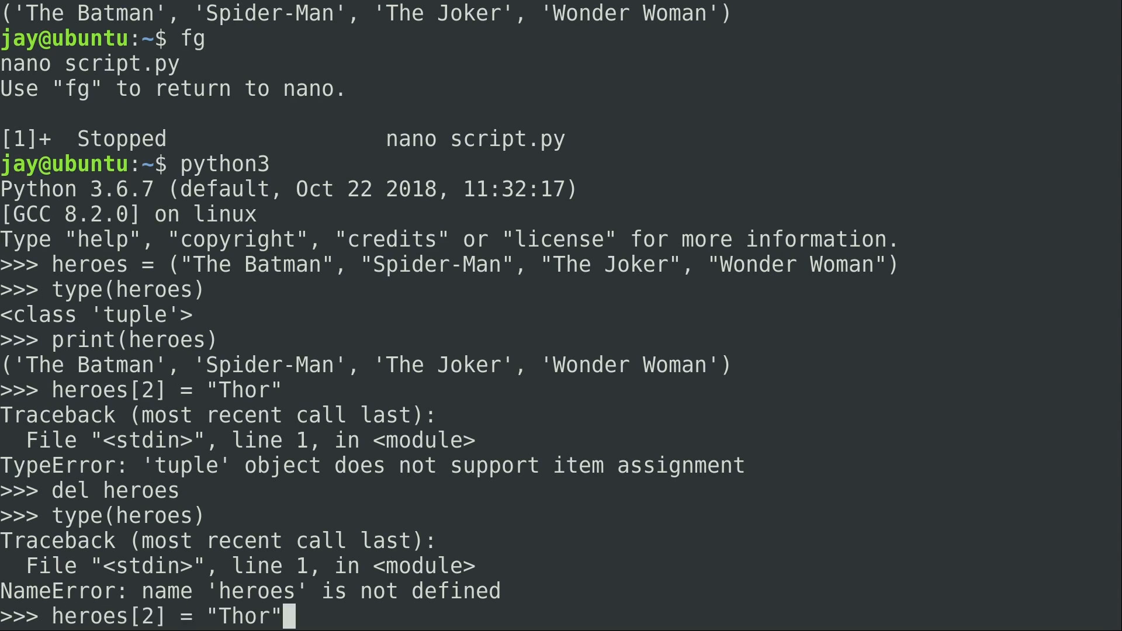
{"action": "type", "text": "heroes = (\"The Batman\", \"Spider-Man\", \"The Joker\", \"Wonder Woman\")"}
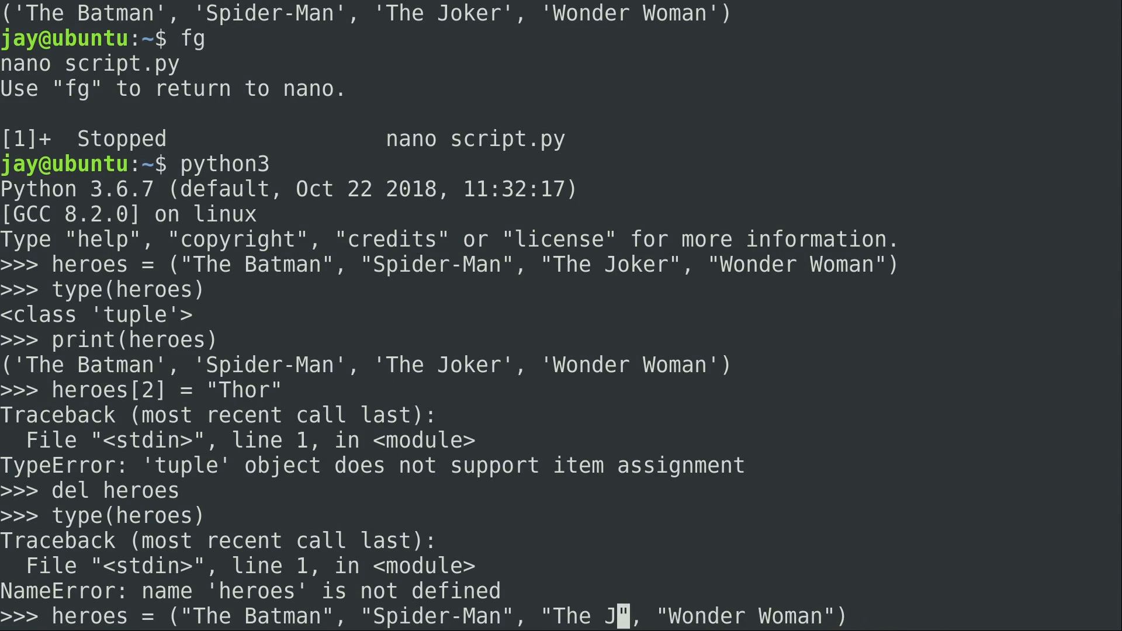
{"action": "key", "text": "Return"}
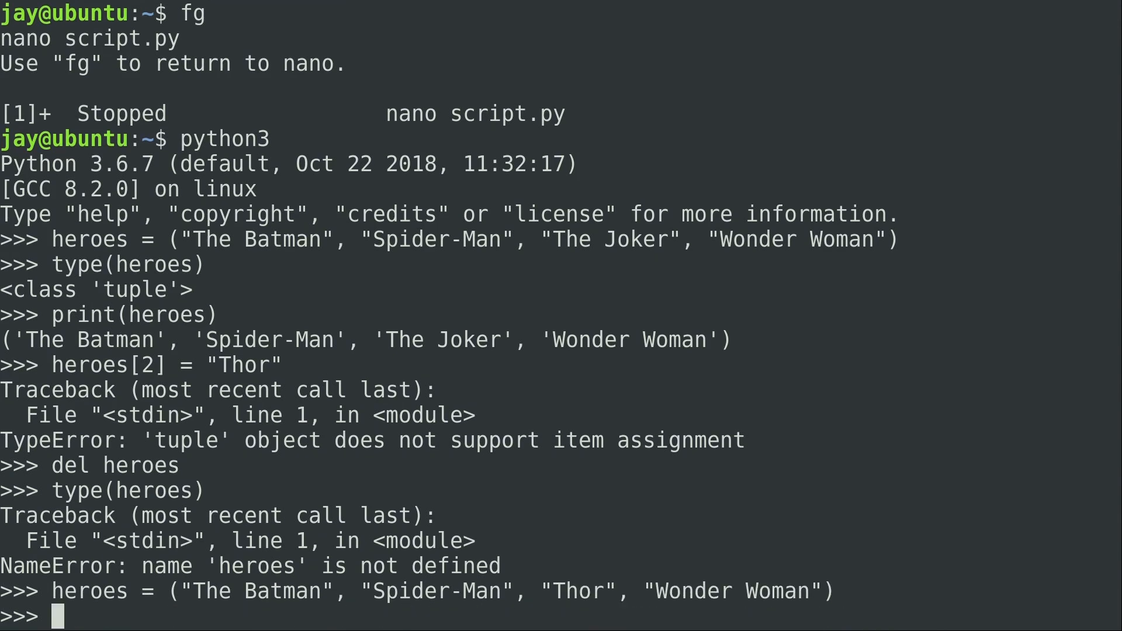
{"action": "type", "text": "print(heroe"}
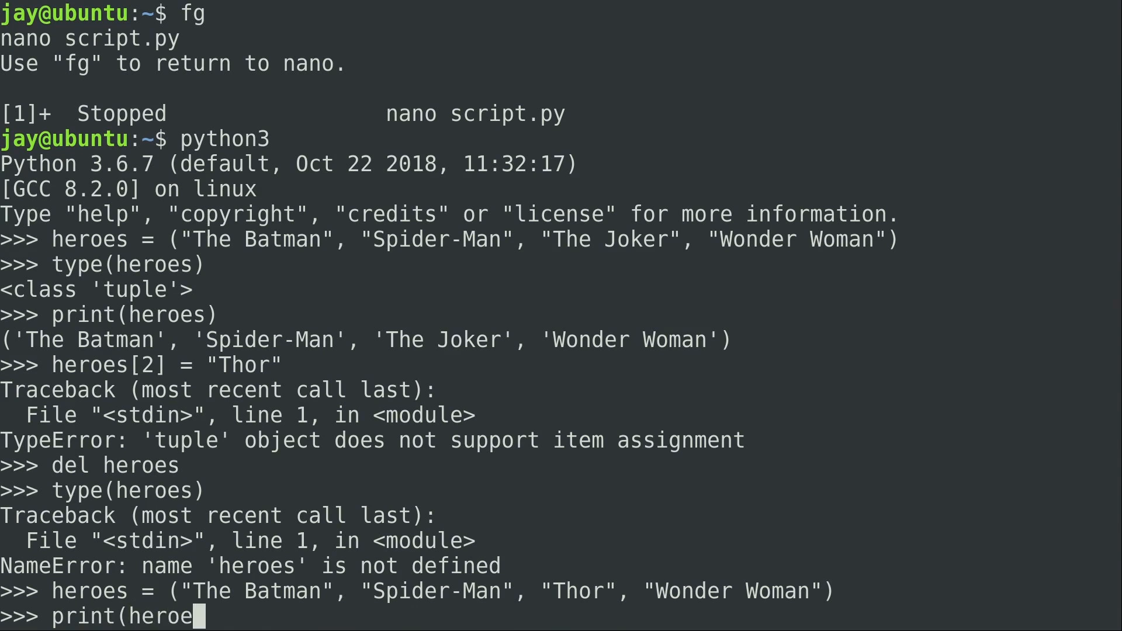
{"action": "key", "text": "Return"}
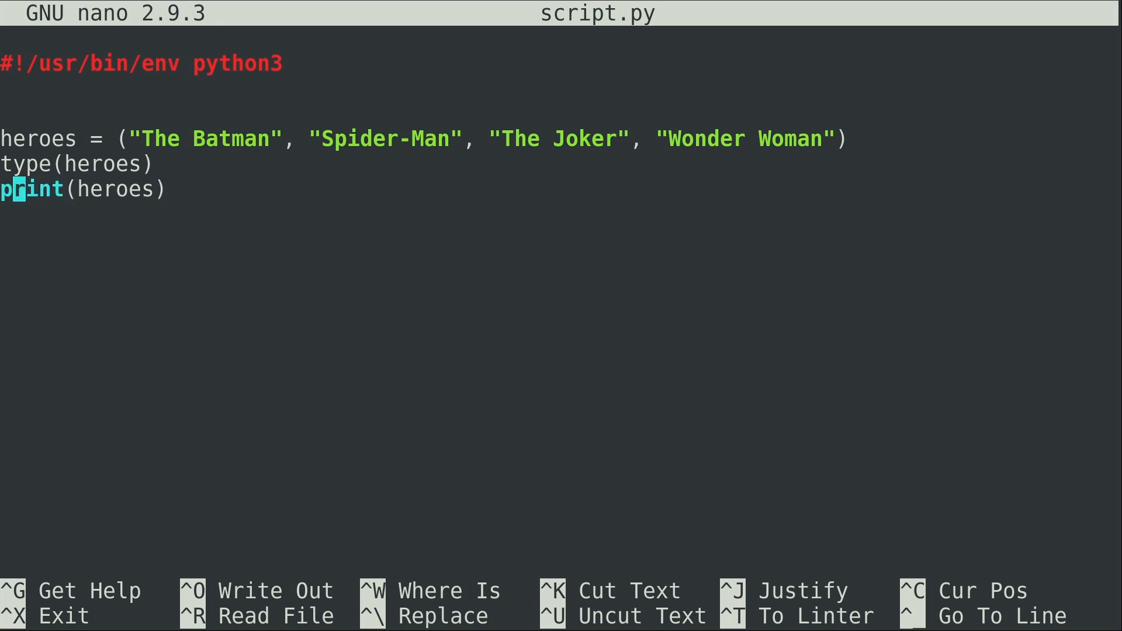
- Cut the type and print lines and lay out heroes_tuple and heroes_list definitions
{"action": "key", "text": "ctrl+k"}
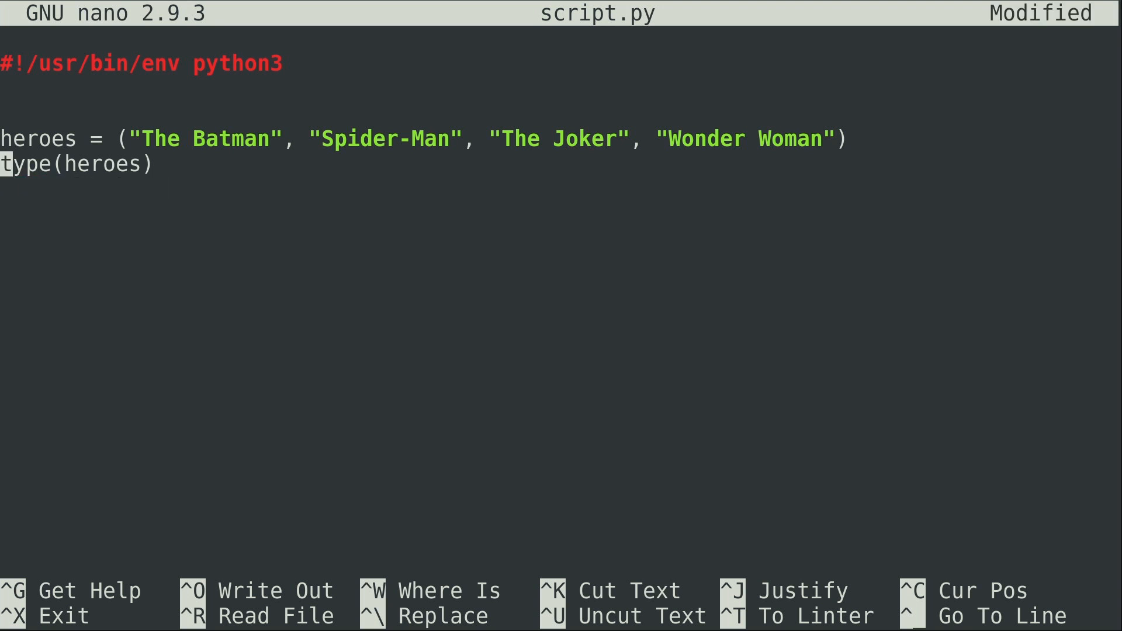
{"action": "key", "text": "ctrl+k"}
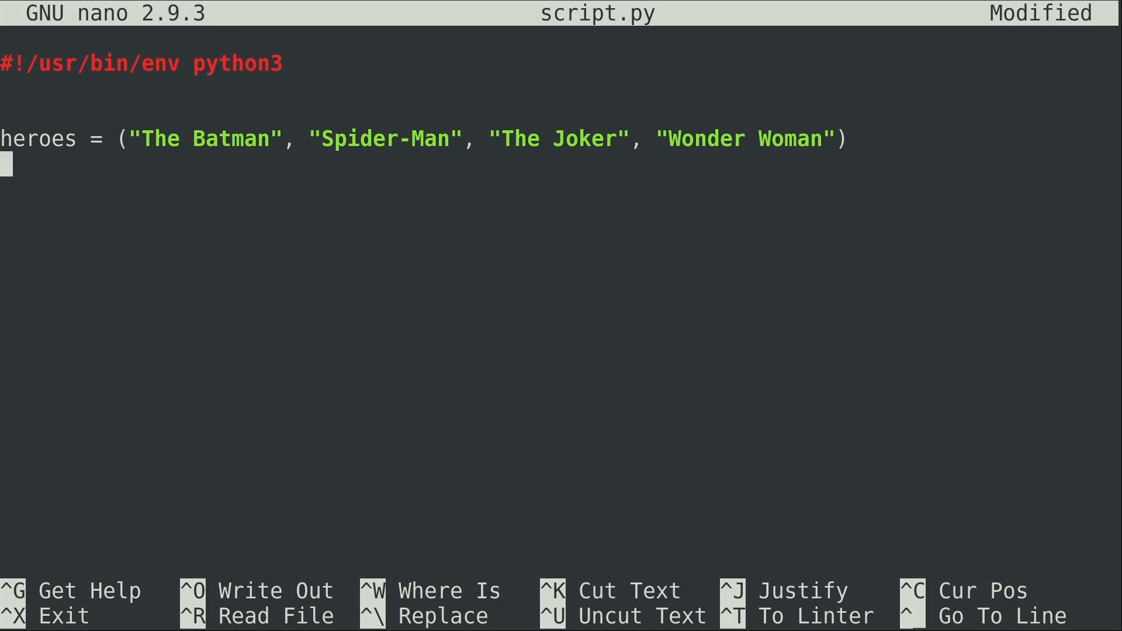
{"action": "key", "text": "Up"}
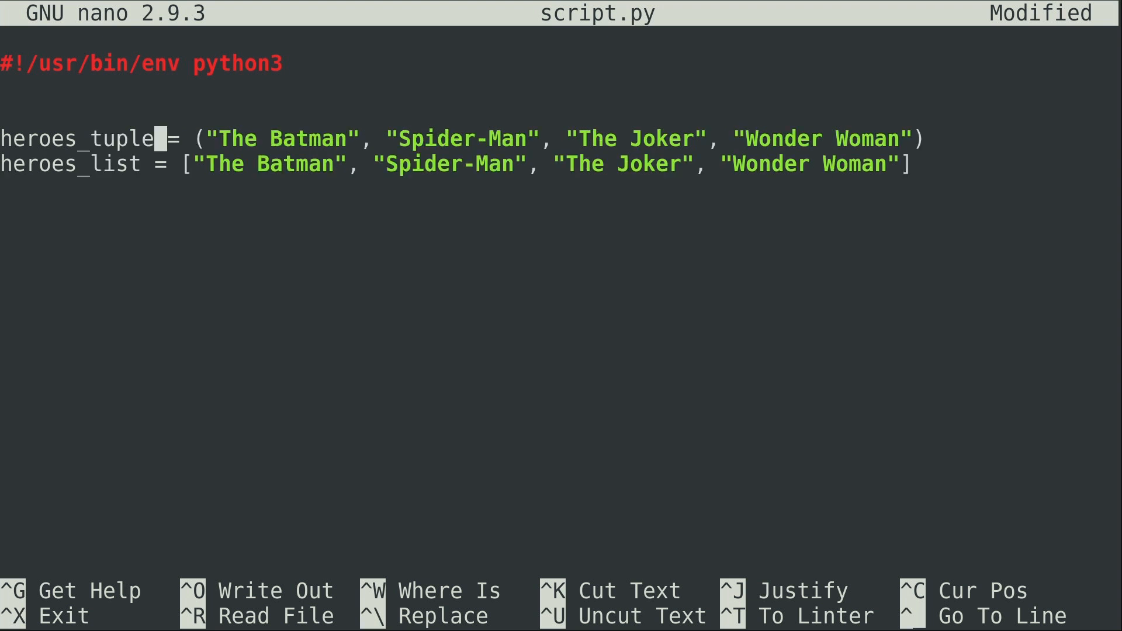
{"action": "key", "text": "Down"}
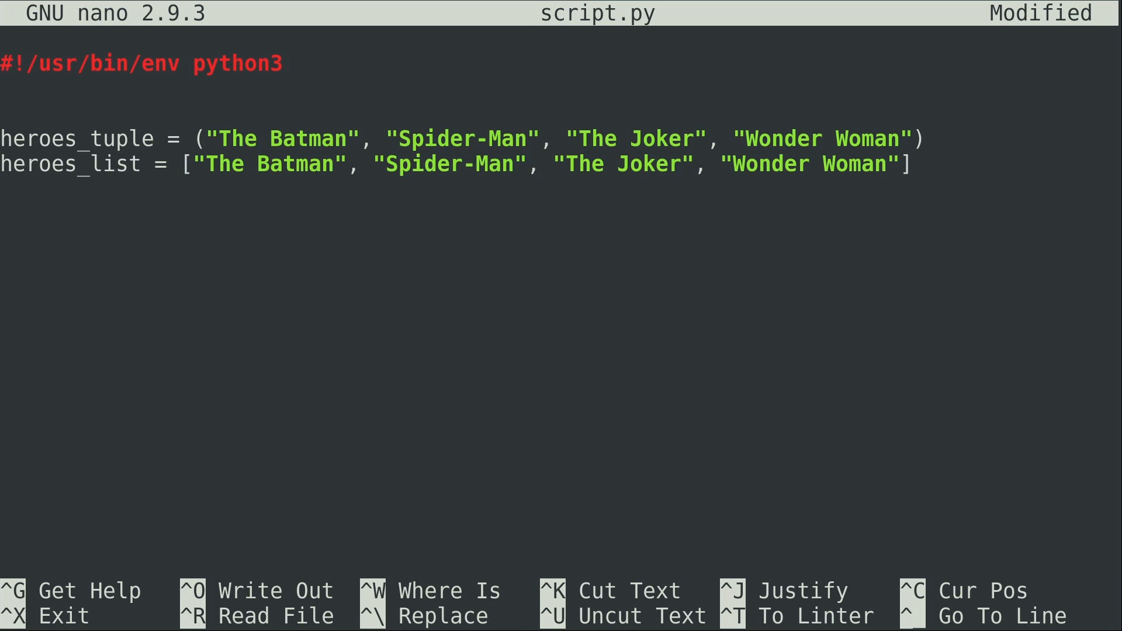
{"action": "left_click", "coordinate": [172, 163]}
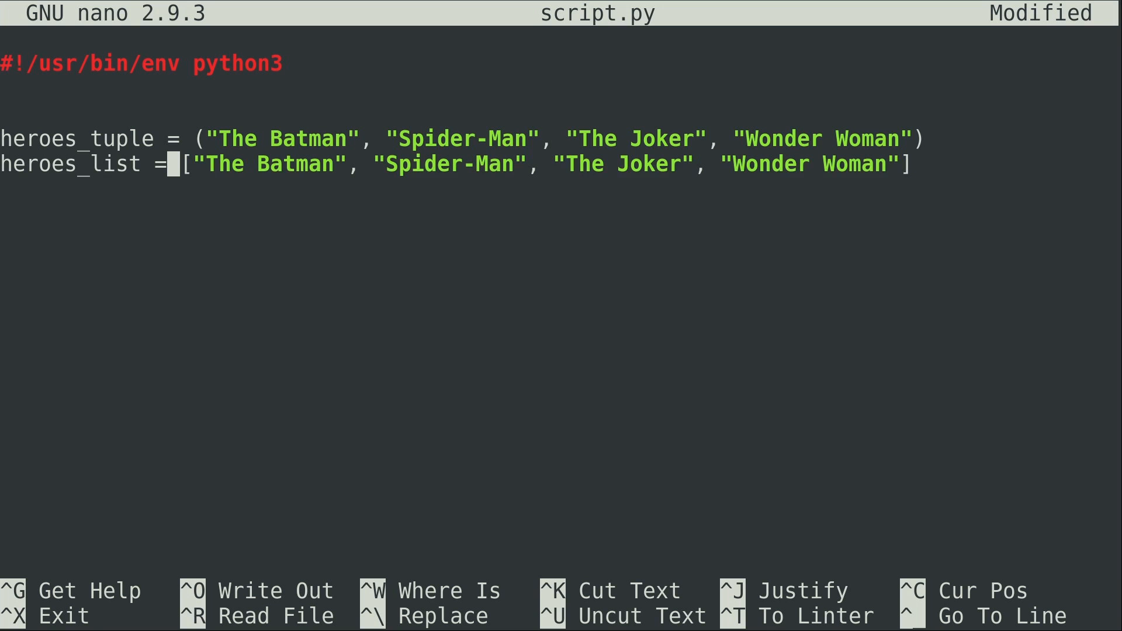
{"action": "key", "text": "Up"}
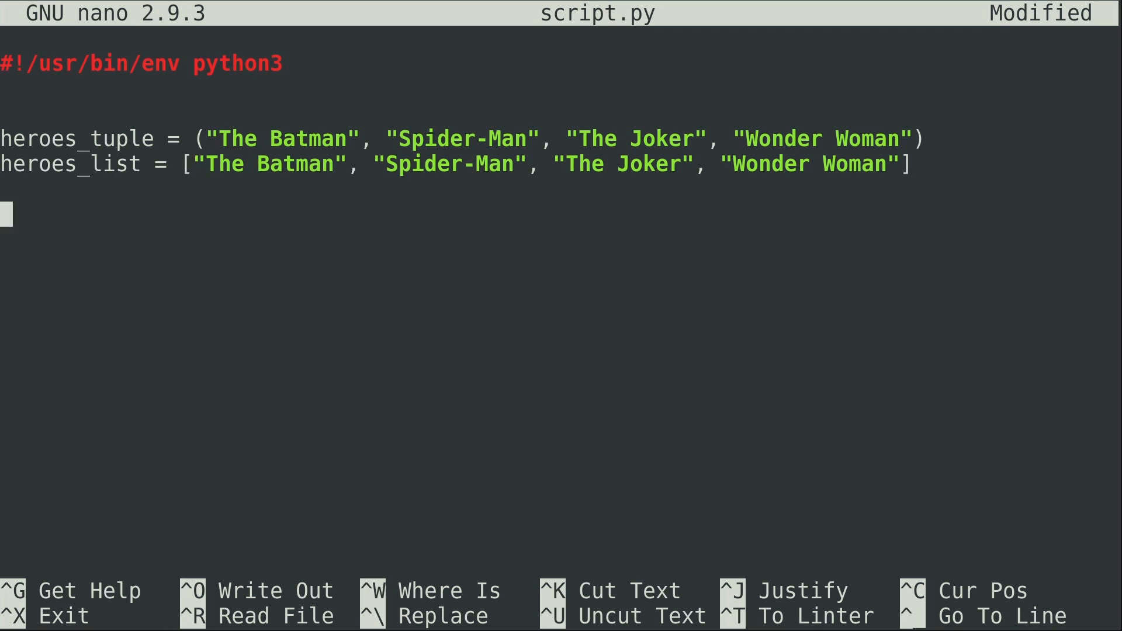
- Add print(heroes_tuple) and print(heroes_list) and save script.py
{"action": "type", "text": "print("}
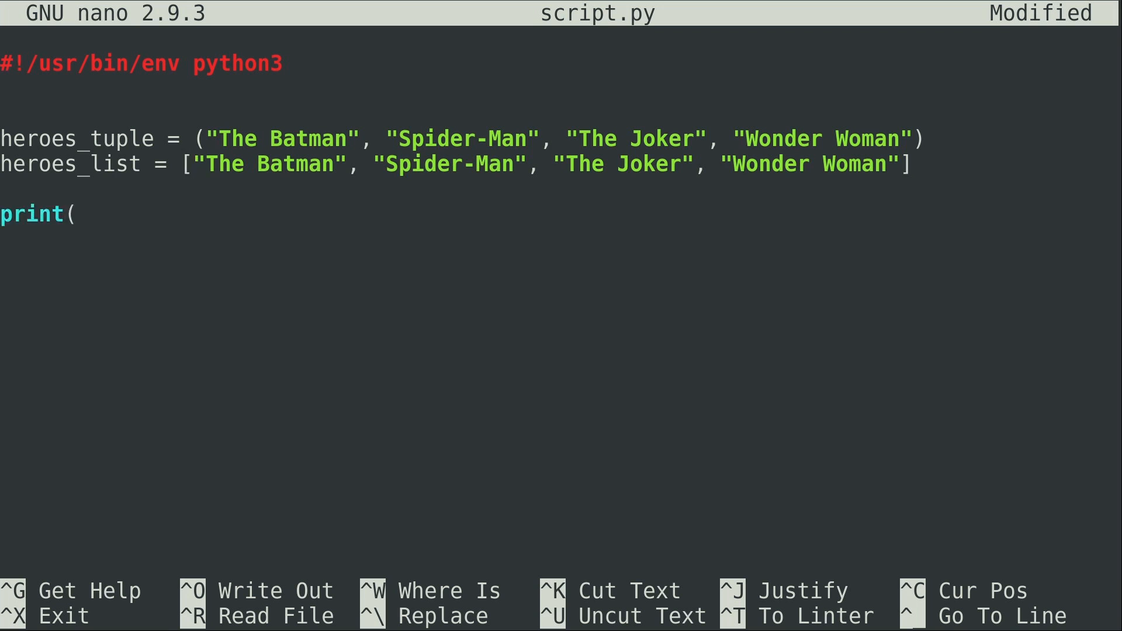
{"action": "type", "text": "heroes_tuple)"}
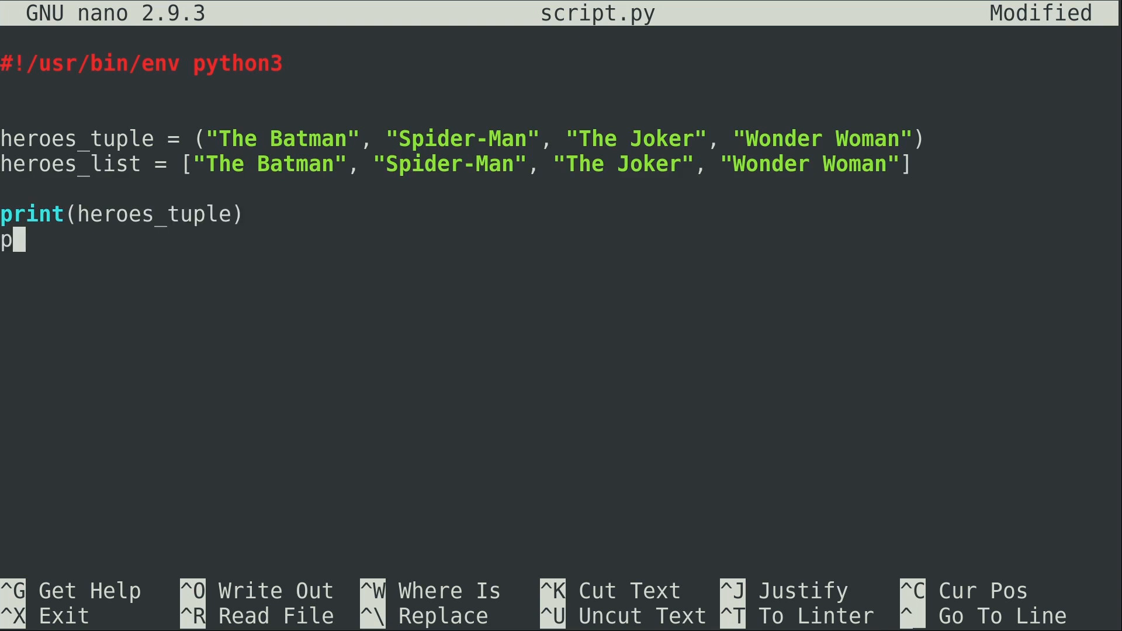
{"action": "type", "text": "rint(heroes_"}
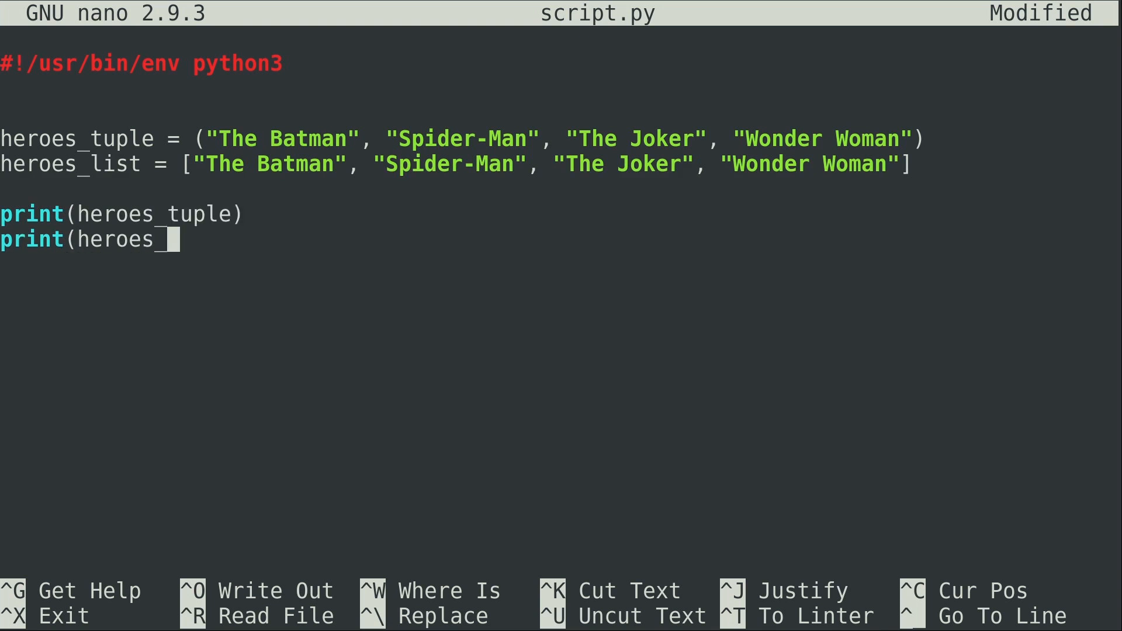
{"action": "type", "text": "list)"}
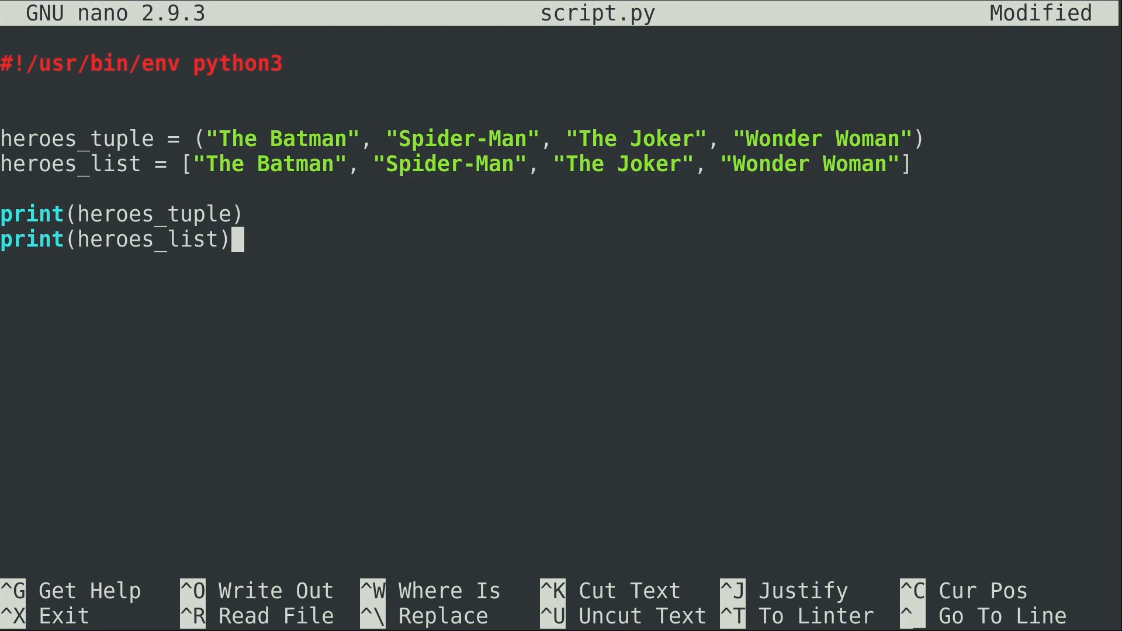
{"action": "key", "text": "ctrl+o"}
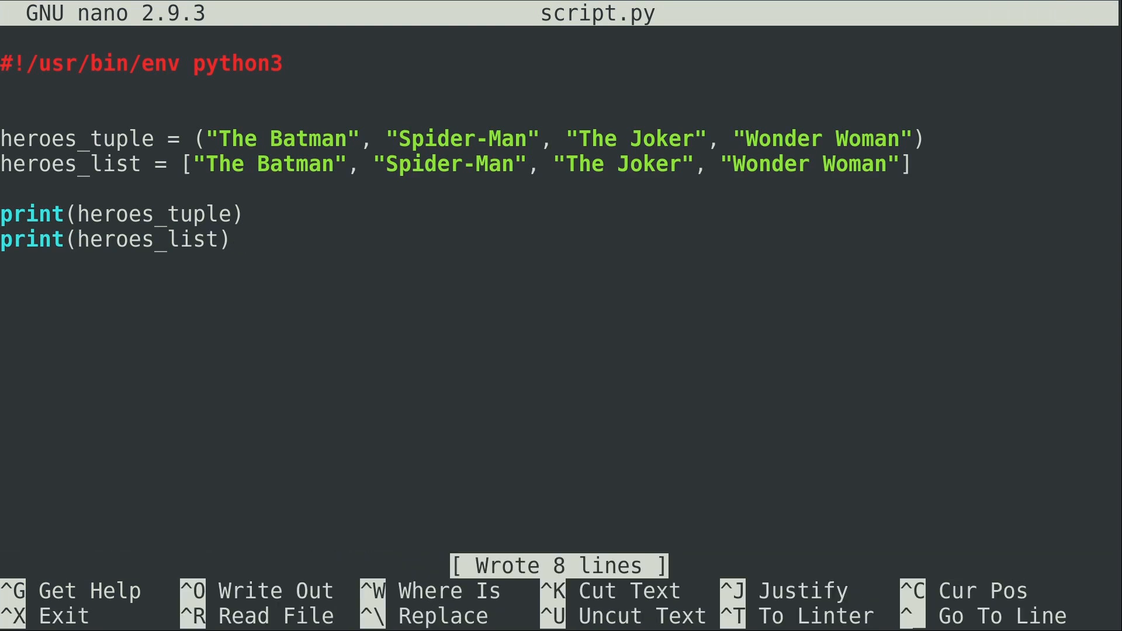
- Exit nano to run script.py, then reopen it with nano script.py
{"action": "key", "text": "ctrl+x"}
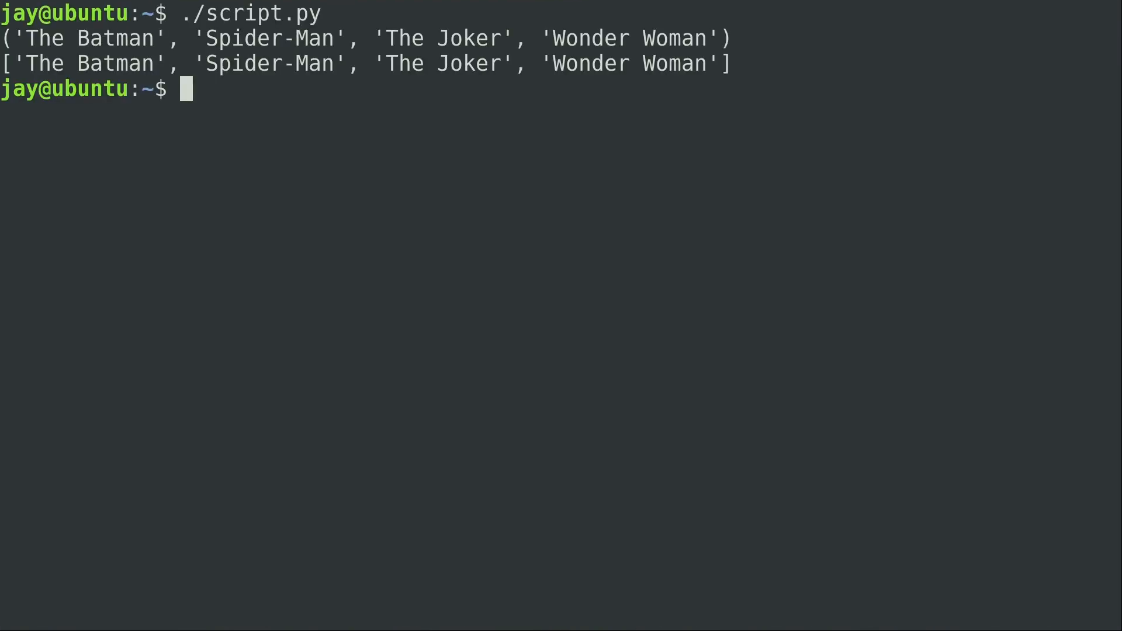
{"action": "type", "text": "nano script.py"}
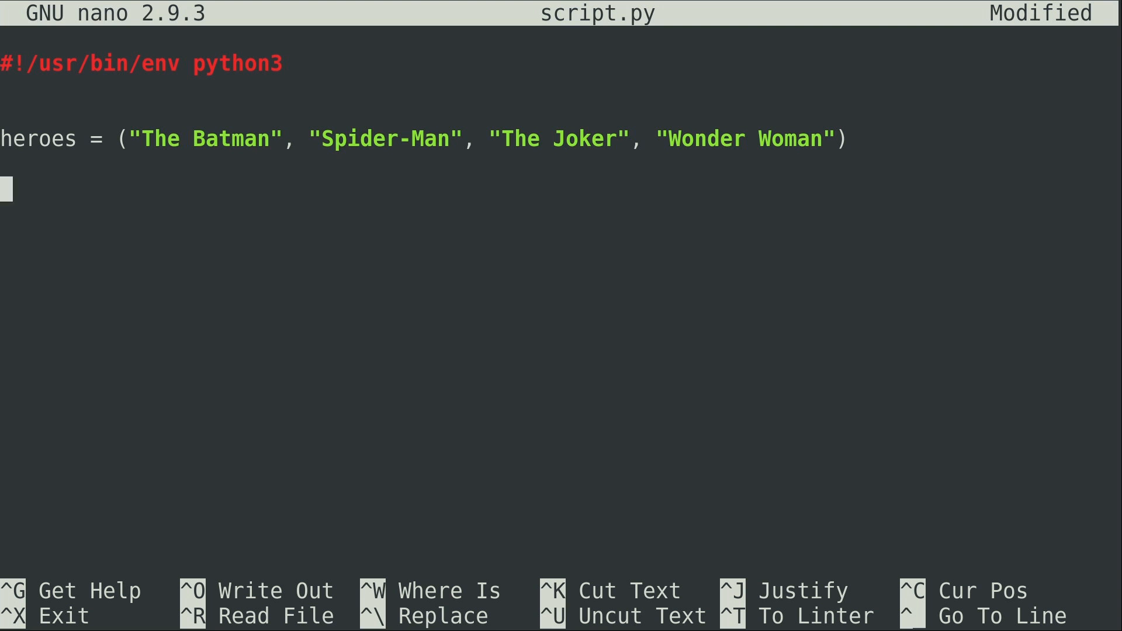
- Add a for h in heroes: loop with an indented print(h) below the tuple
{"action": "type", "text": "for h in hero"}
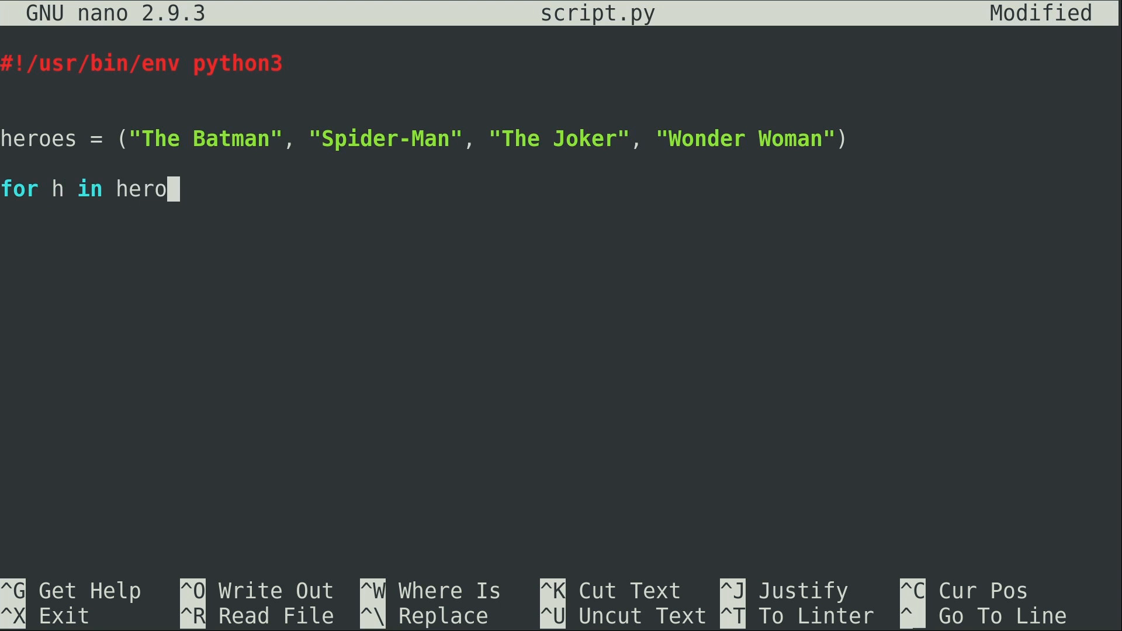
{"action": "type", "text": "es:"}
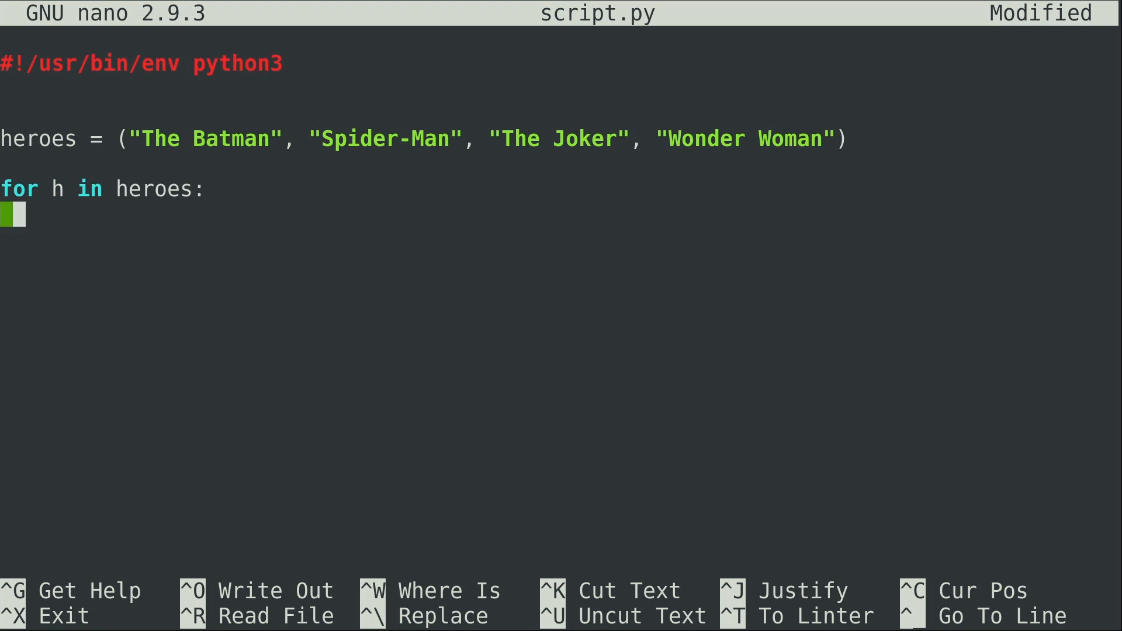
{"action": "type", "text": "print"}
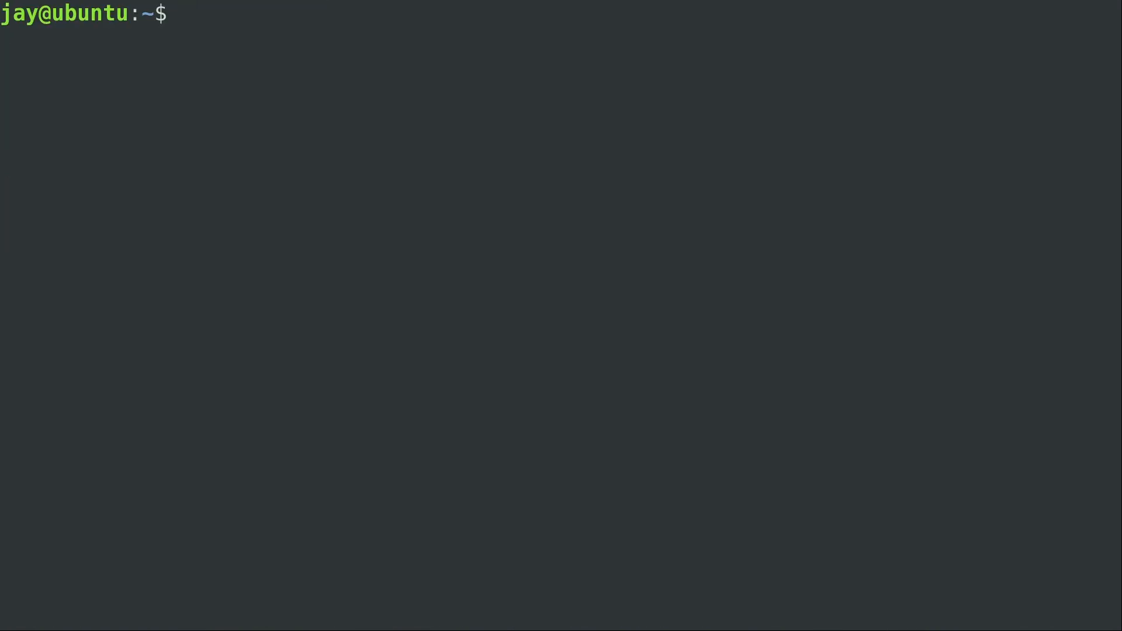
- Run ./script.py to print each hero on its own line, then return to nano with fg
{"action": "type", "text": "./script.py"}
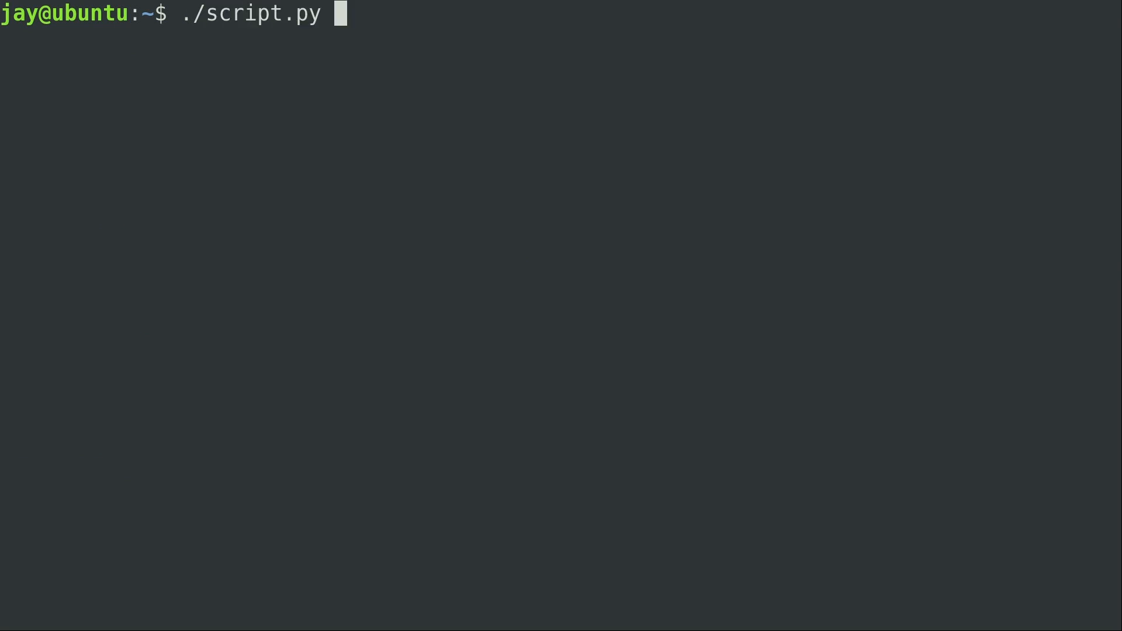
{"action": "key", "text": "Return"}
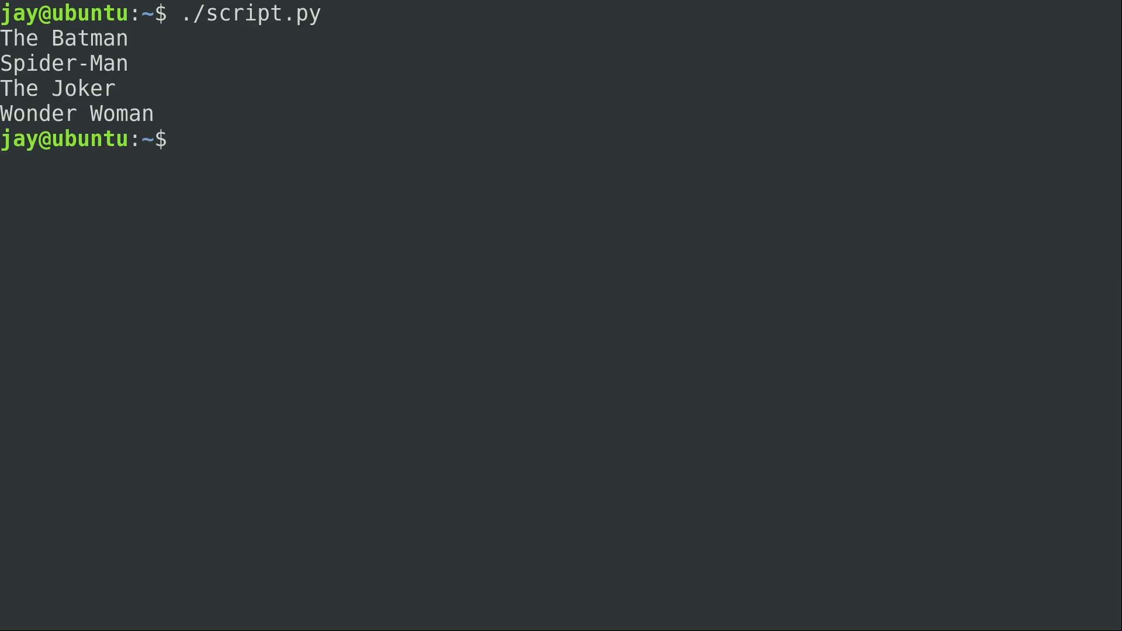
{"action": "type", "text": "fg"}
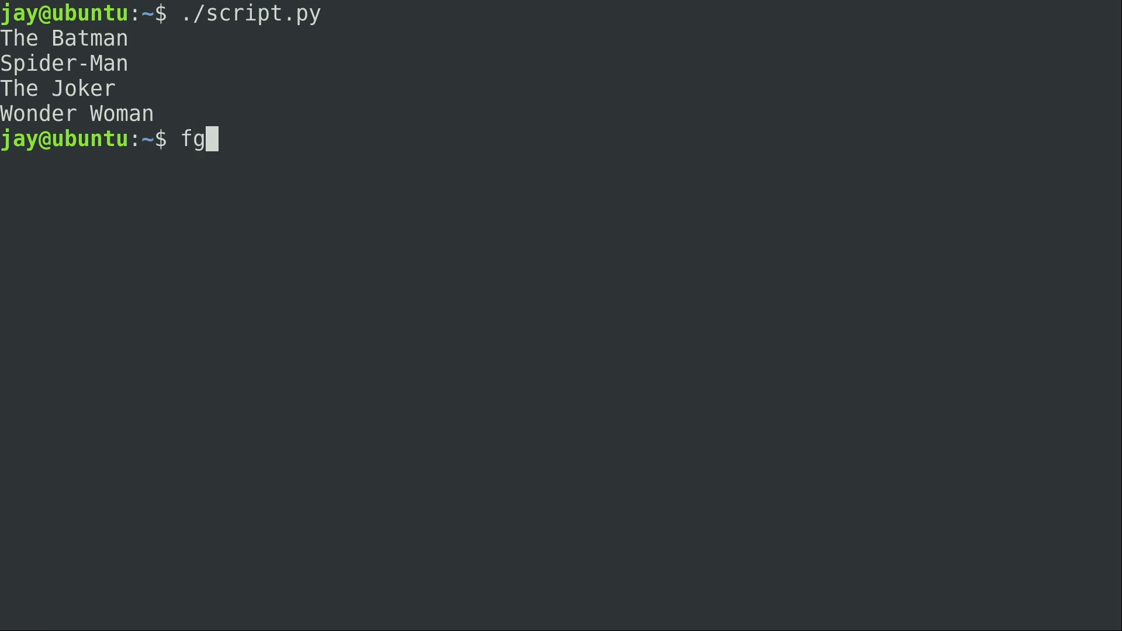
{"action": "key", "text": "Return"}
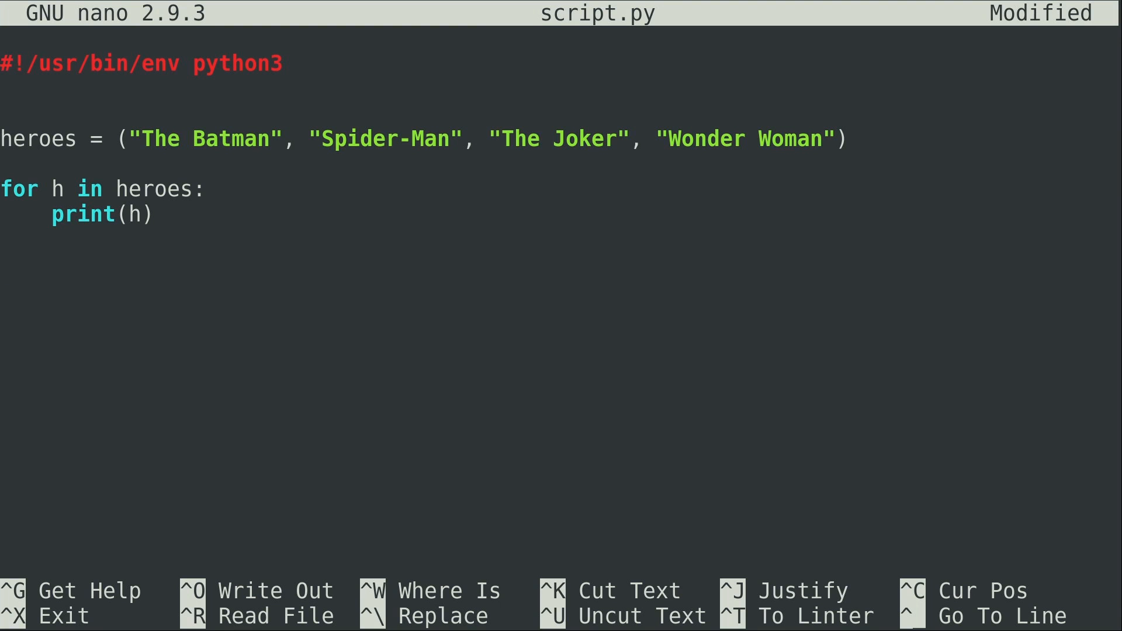
- Add a print(len(heroes)) line after the loop and write script.py to disk
{"action": "type", "text": "len()"}
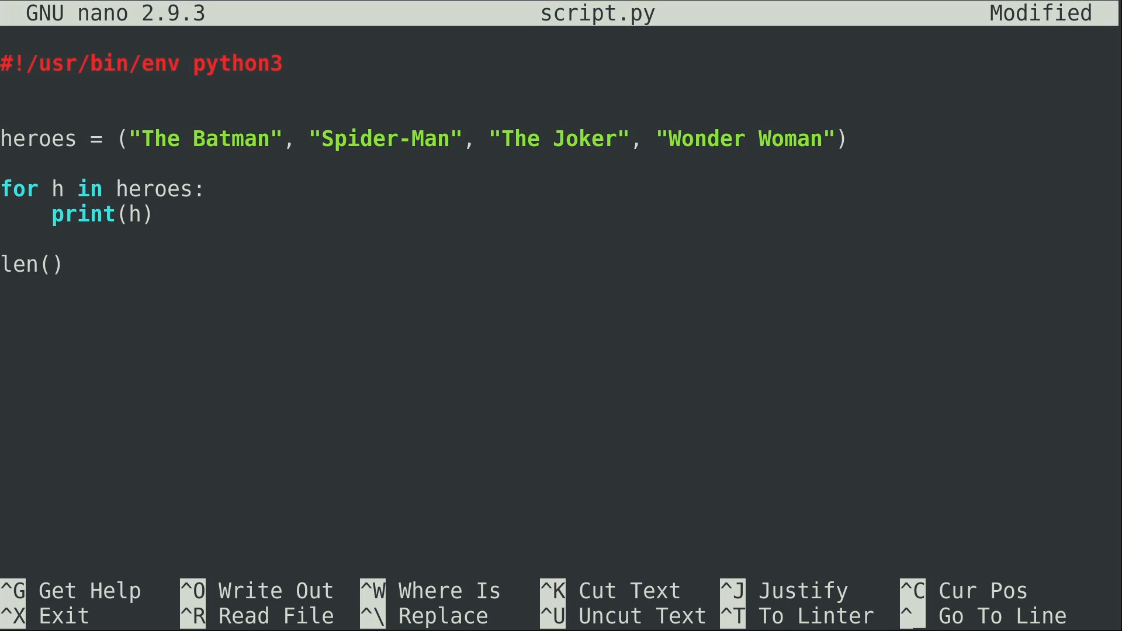
{"action": "left_click", "coordinate": [67, 265]}
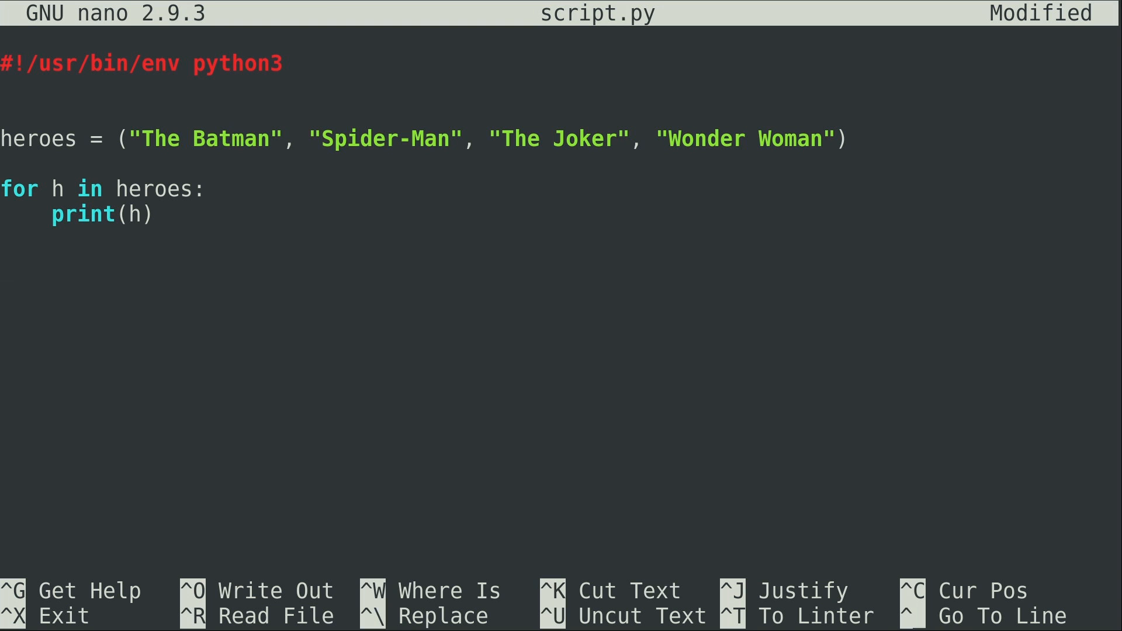
{"action": "type", "text": "print("}
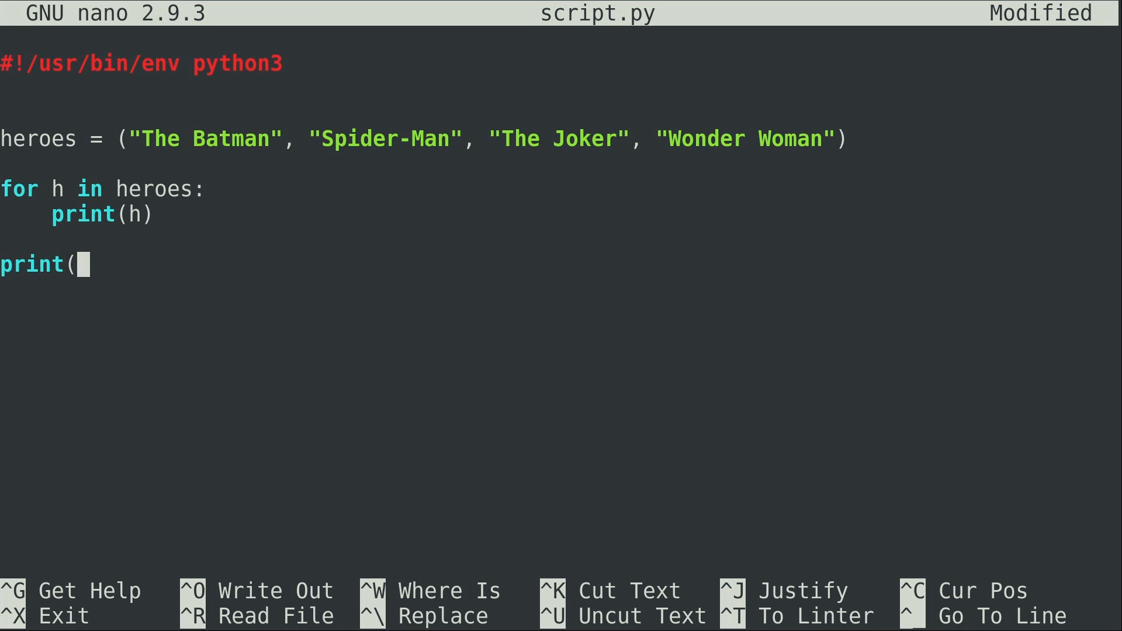
{"action": "type", "text": "len()"}
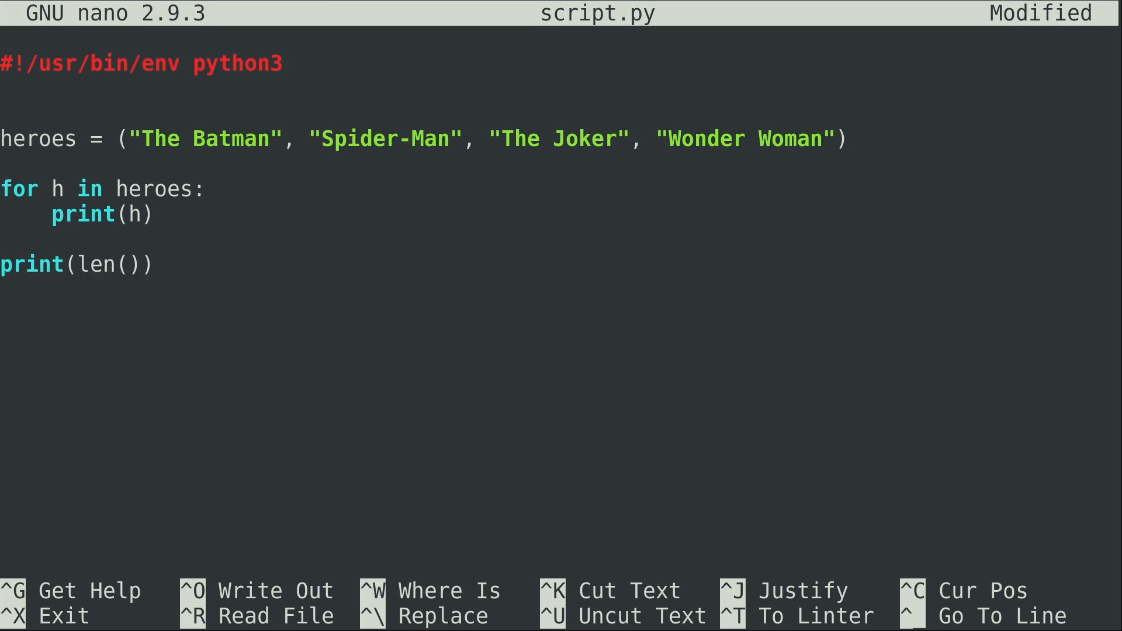
{"action": "type", "text": "heroes"}
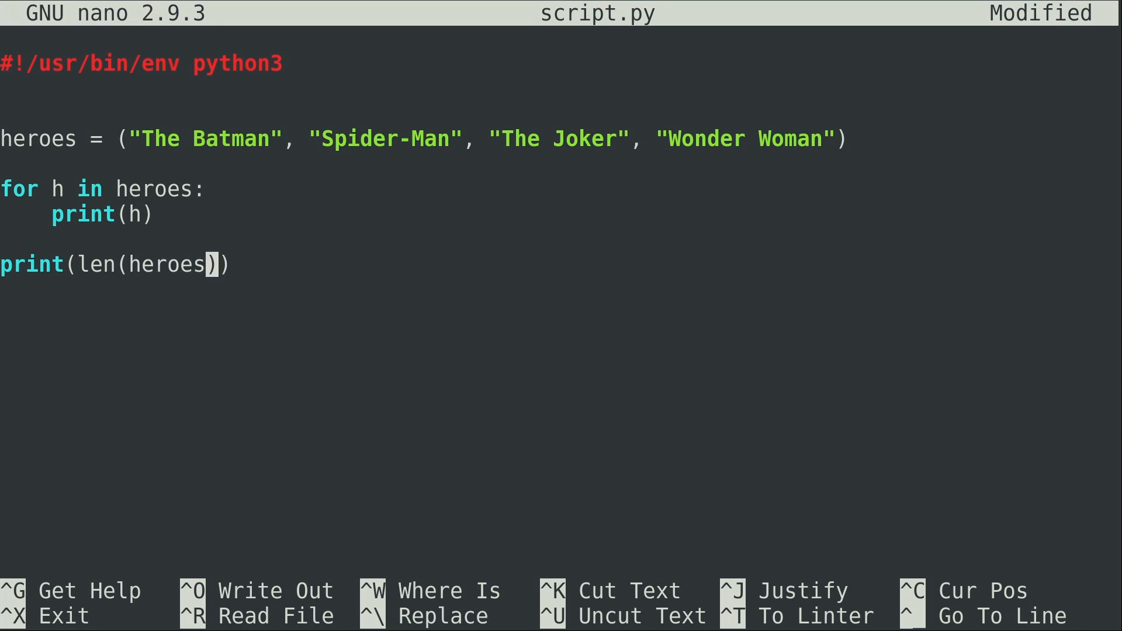
{"action": "key", "text": "ctrl+o"}
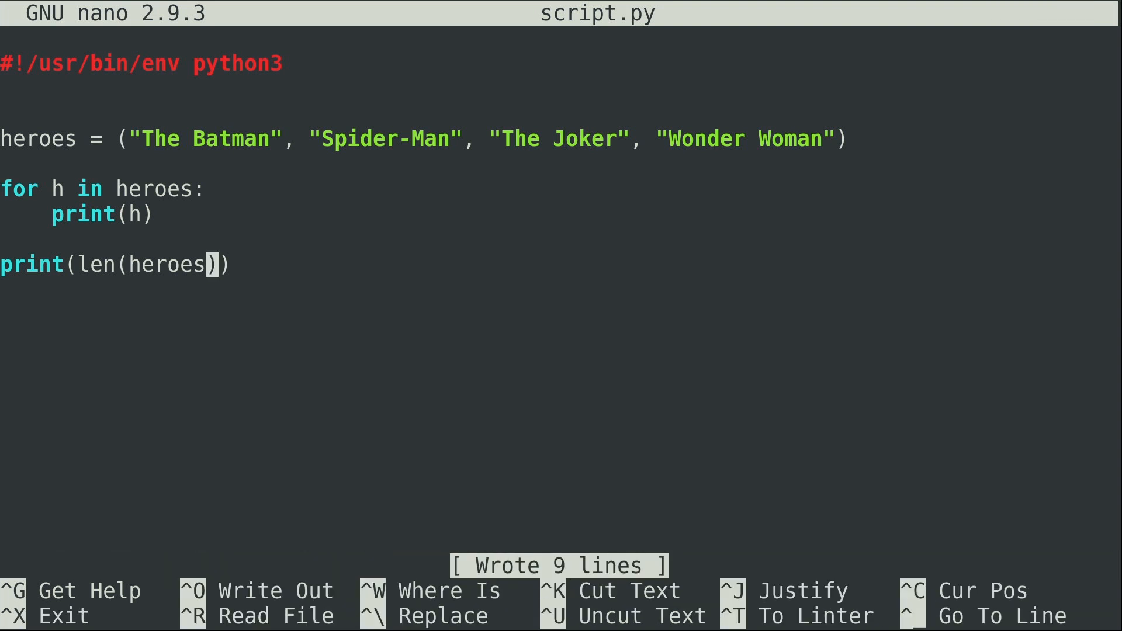
- Suspend nano, run ./script.py to print the four heroes and 4, then resume with fg
{"action": "key", "text": "ctrl+z"}
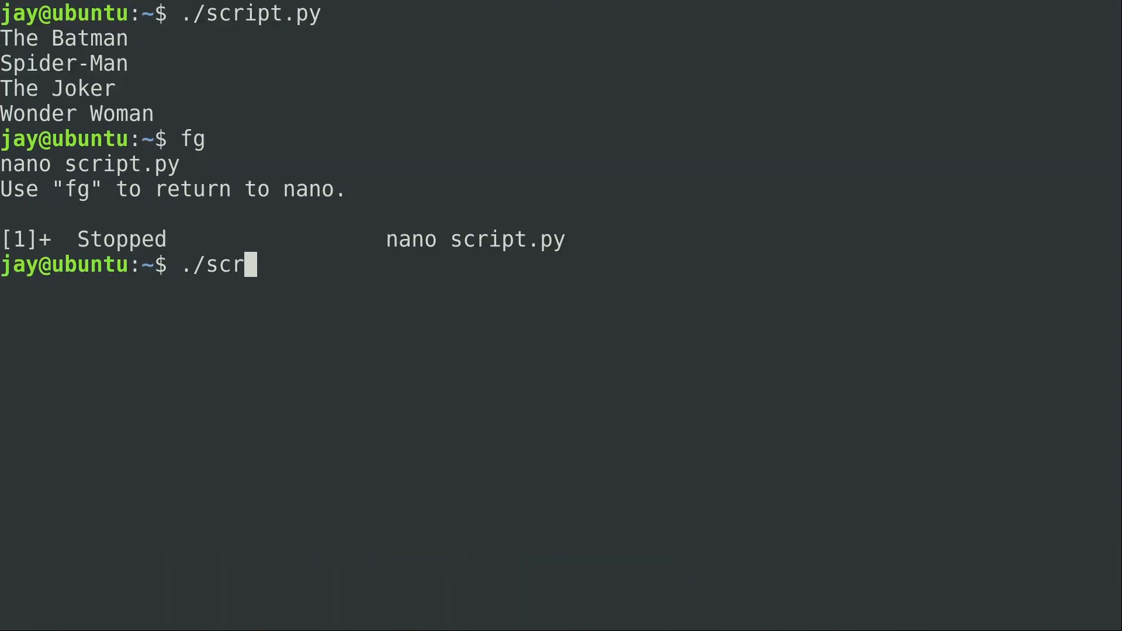
{"action": "key", "text": "Return"}
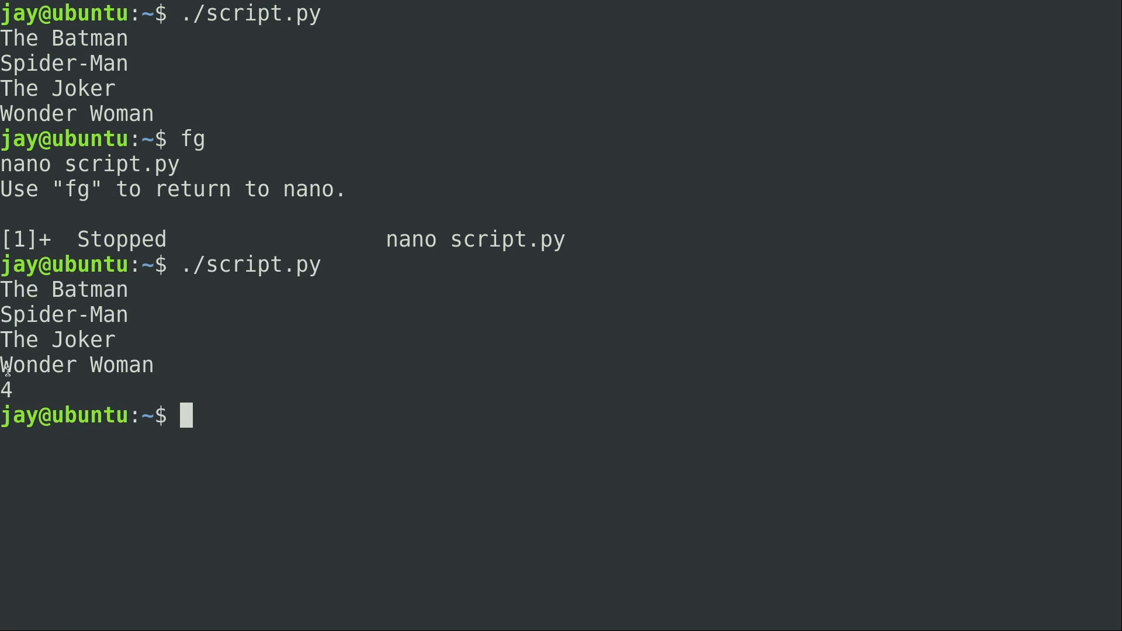
{"action": "type", "text": "fg"}
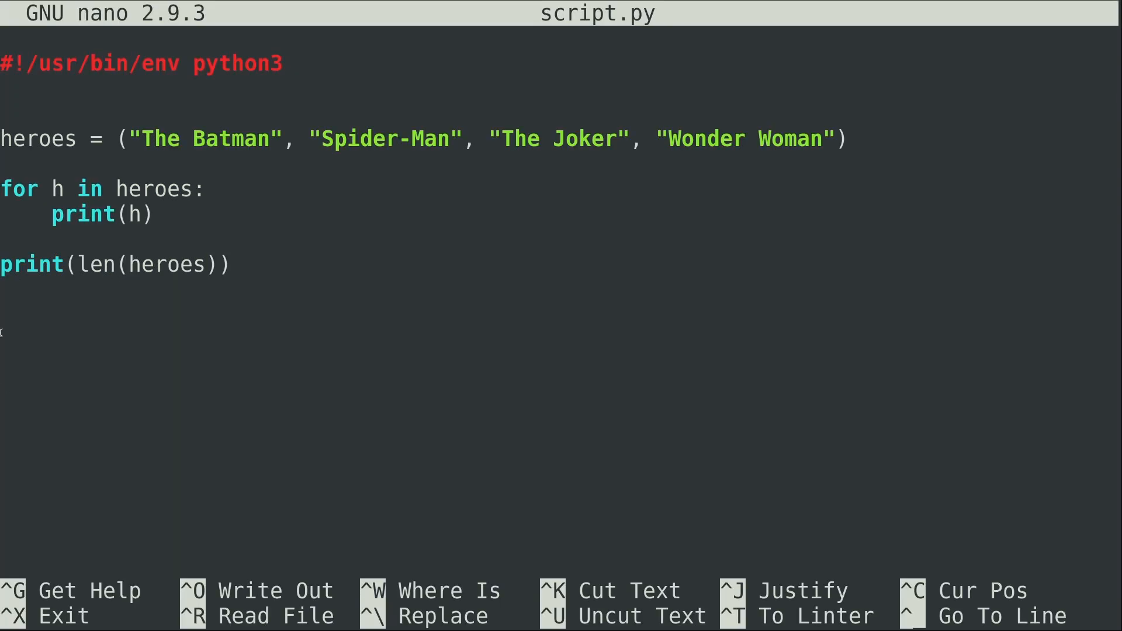